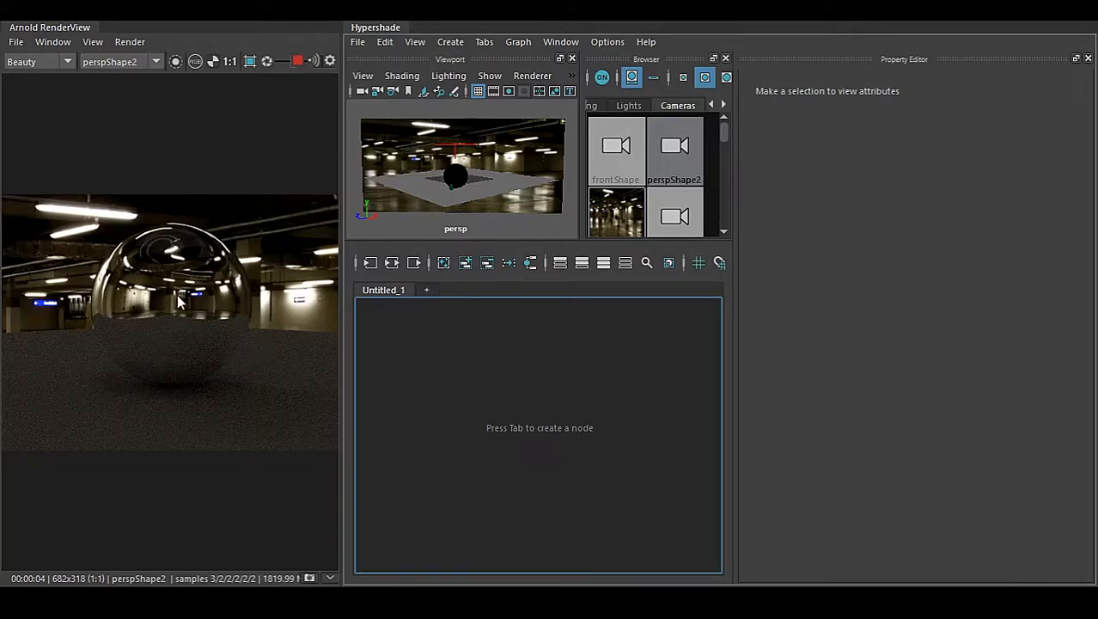
pyautogui.moveTo(200, 359)
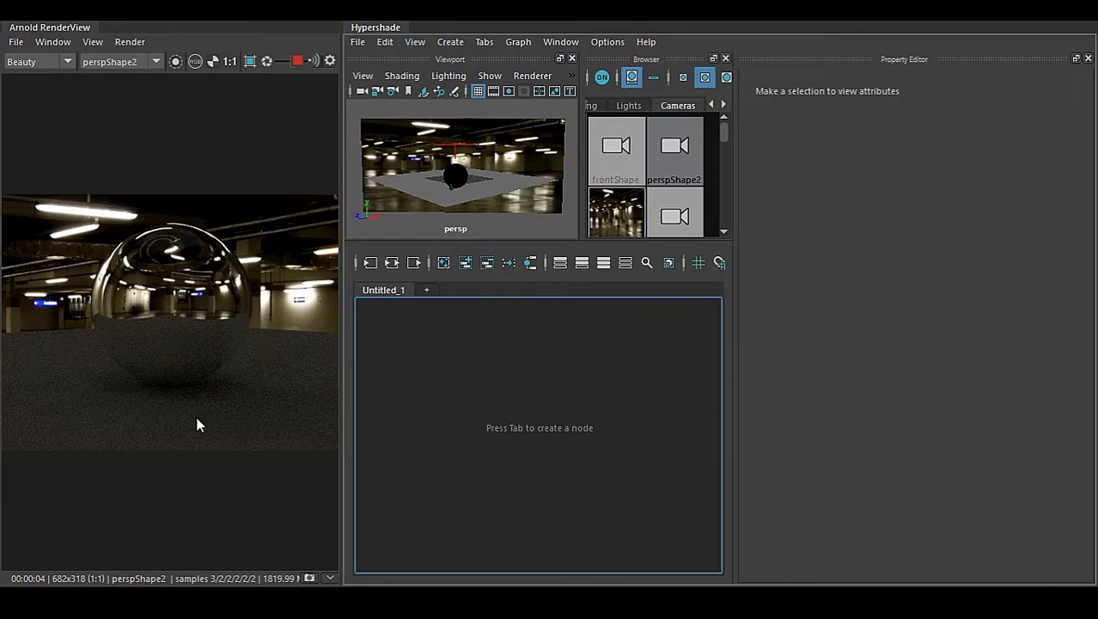
pyautogui.moveTo(283, 264)
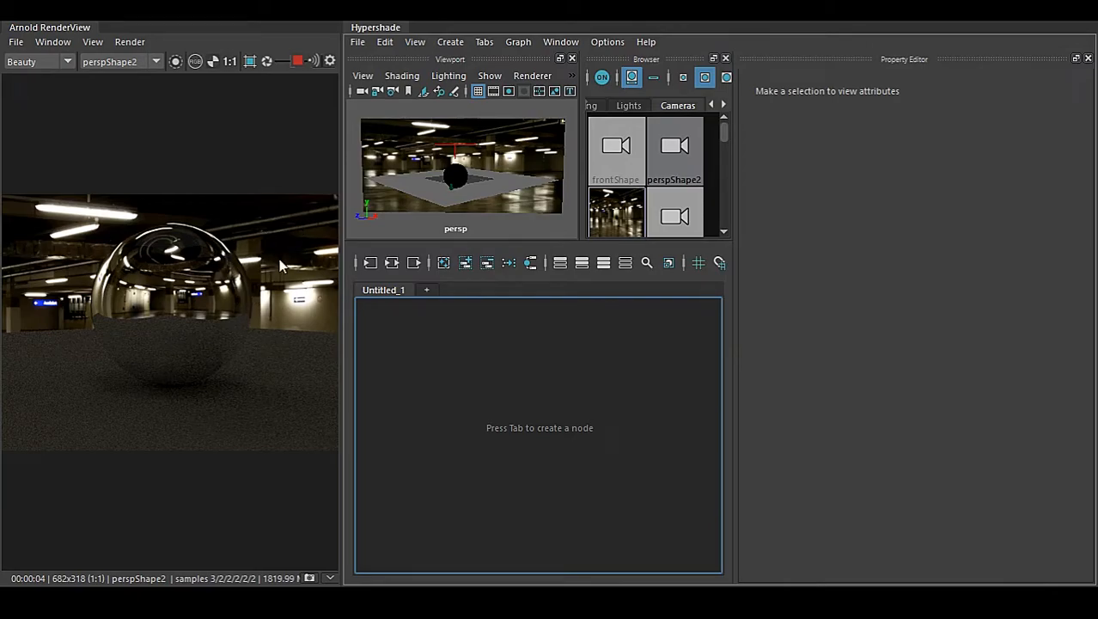
pyautogui.moveTo(221, 213)
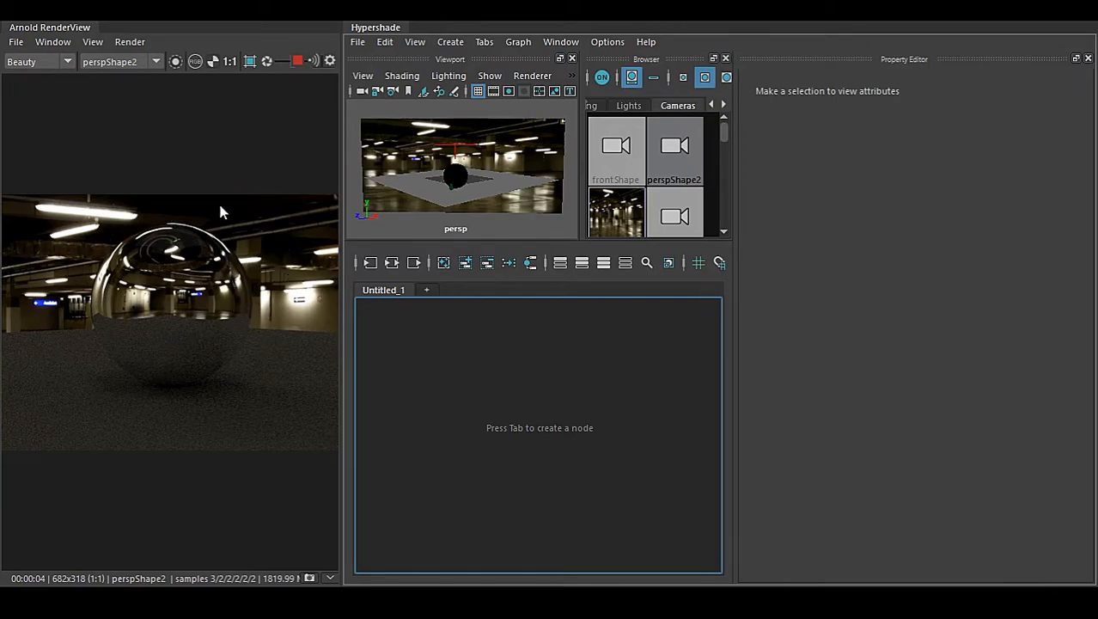
pyautogui.moveTo(92, 380)
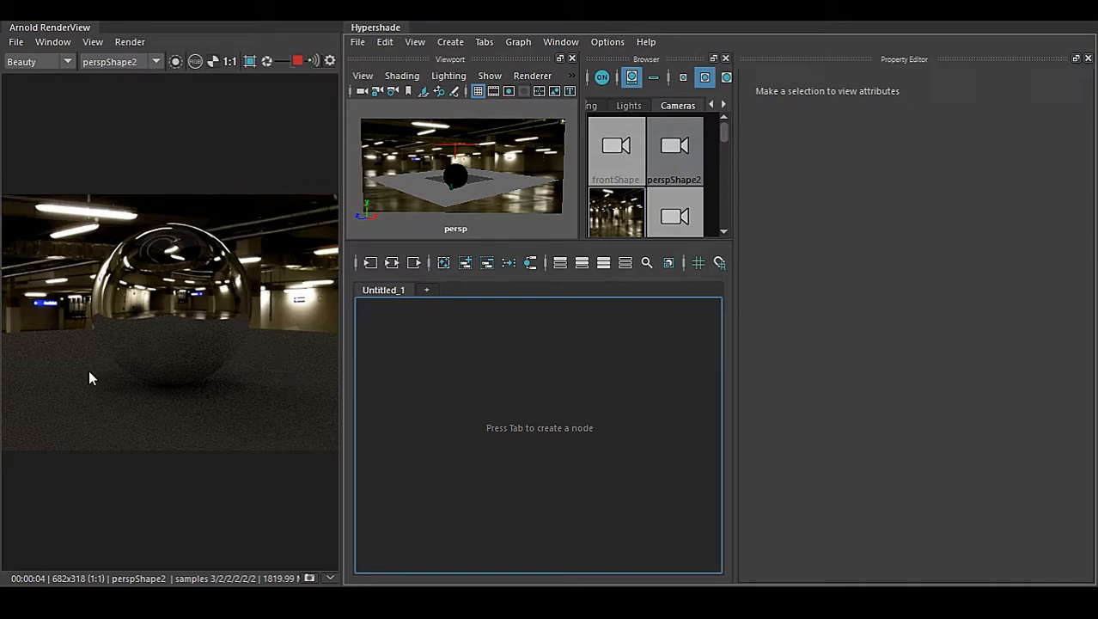
pyautogui.moveTo(96, 411)
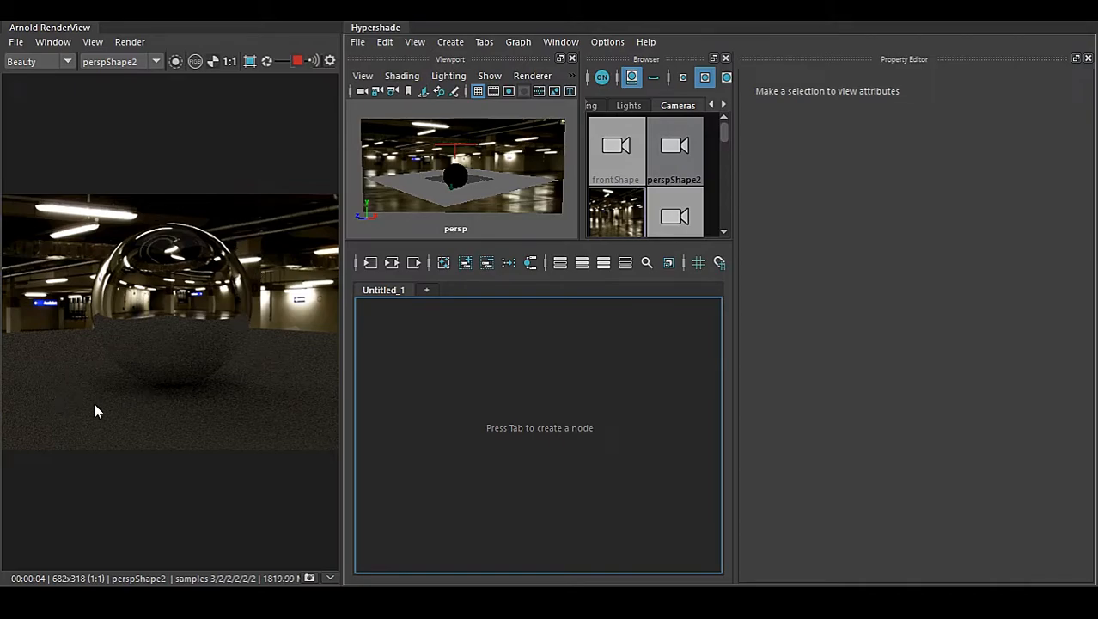
pyautogui.moveTo(244, 321)
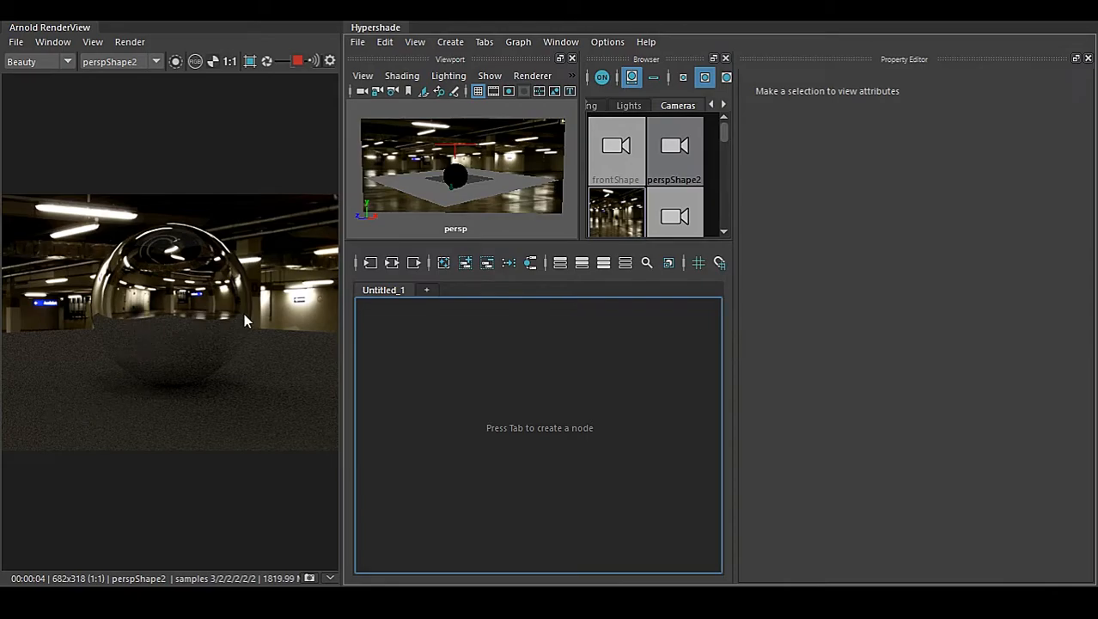
pyautogui.moveTo(19, 360)
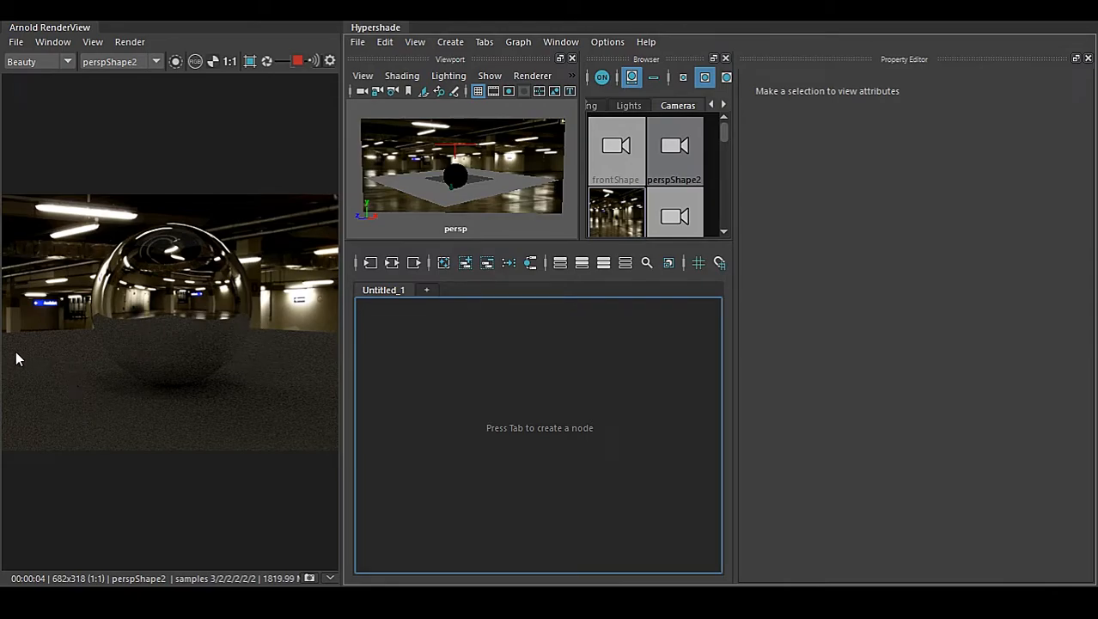
pyautogui.moveTo(141, 380)
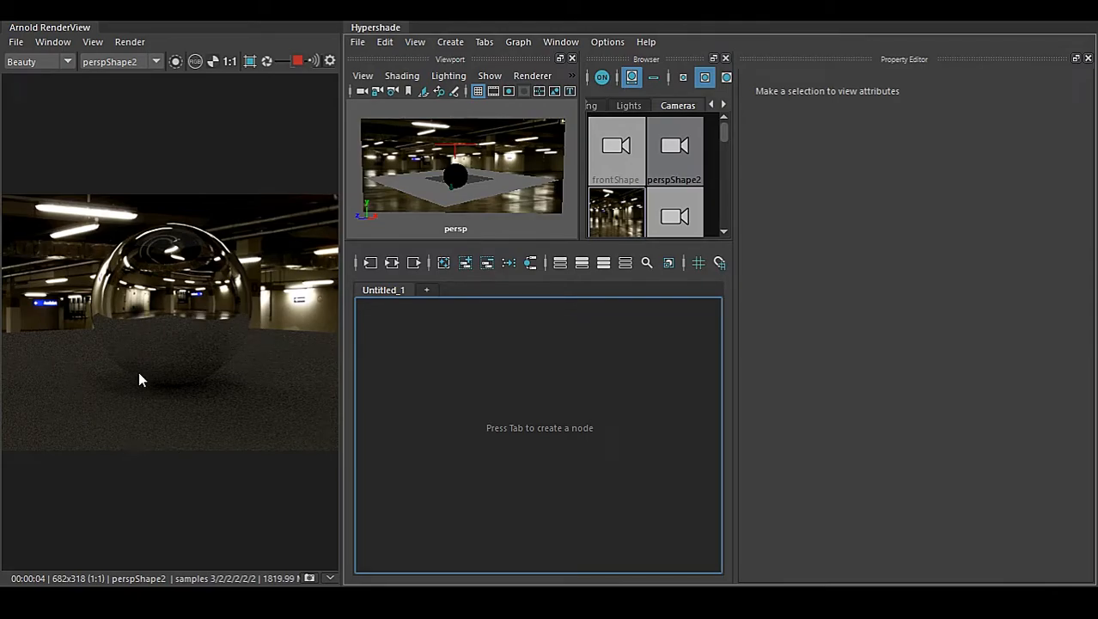
pyautogui.moveTo(215, 405)
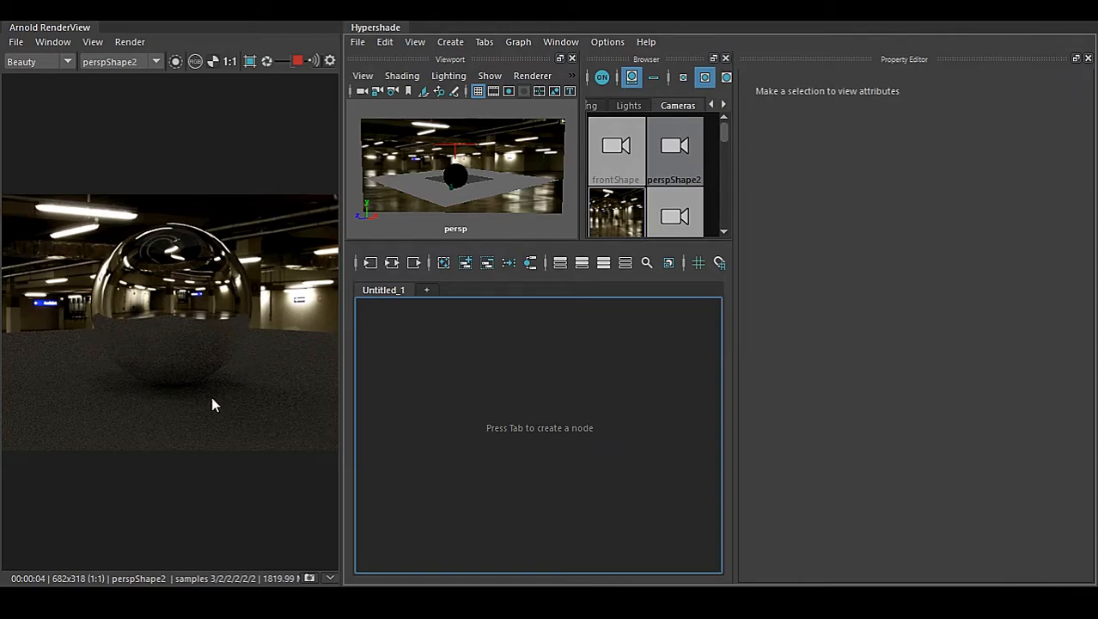
pyautogui.moveTo(399, 414)
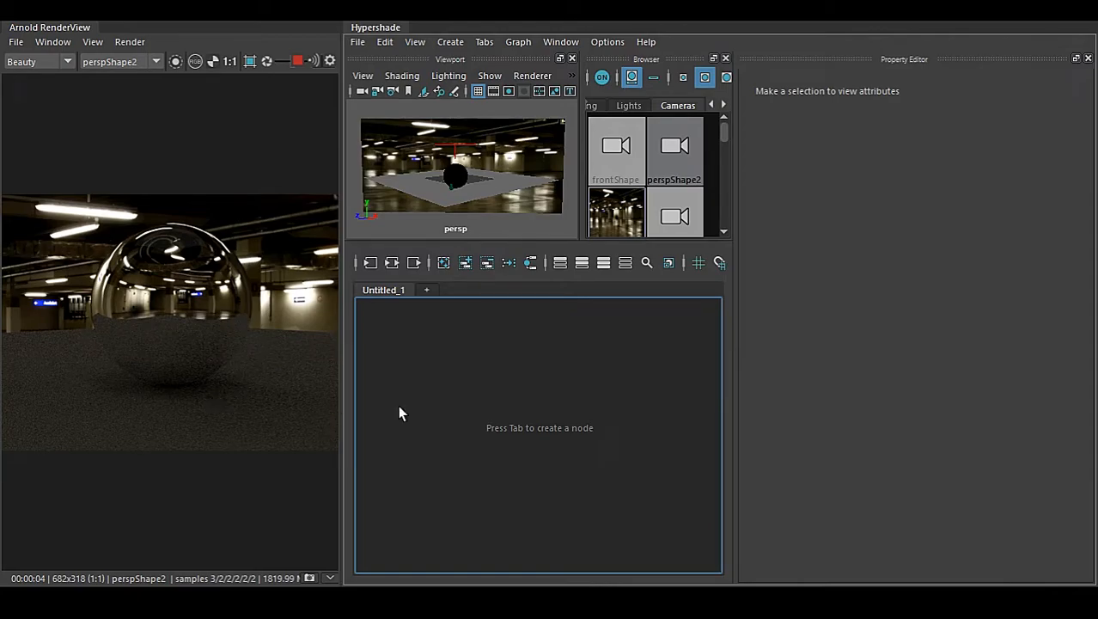
pyautogui.moveTo(422, 405)
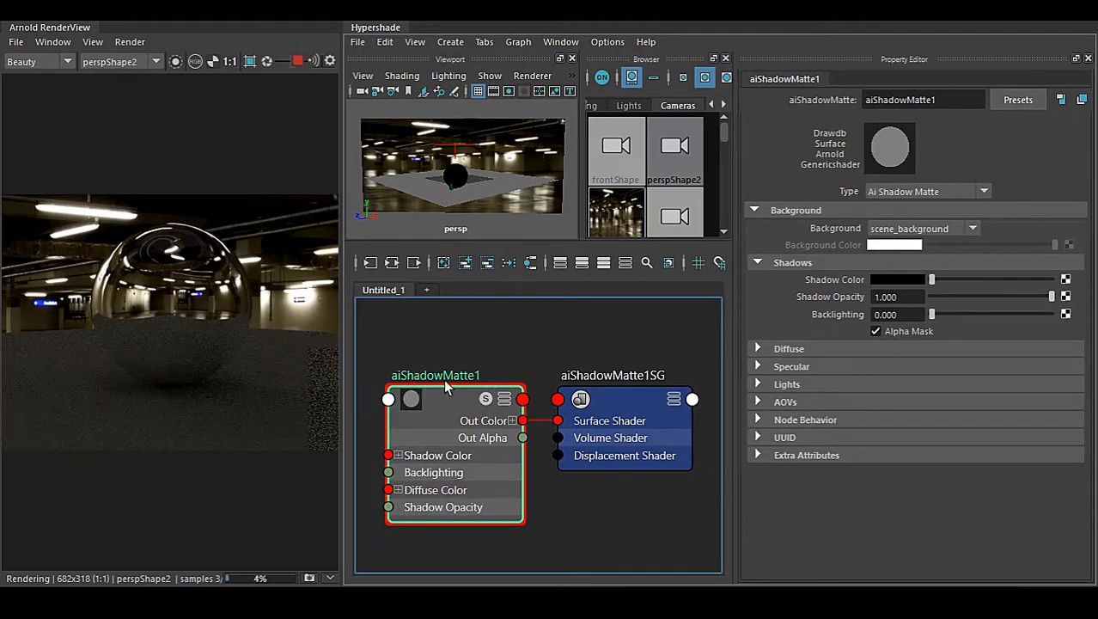
pyautogui.moveTo(660, 396)
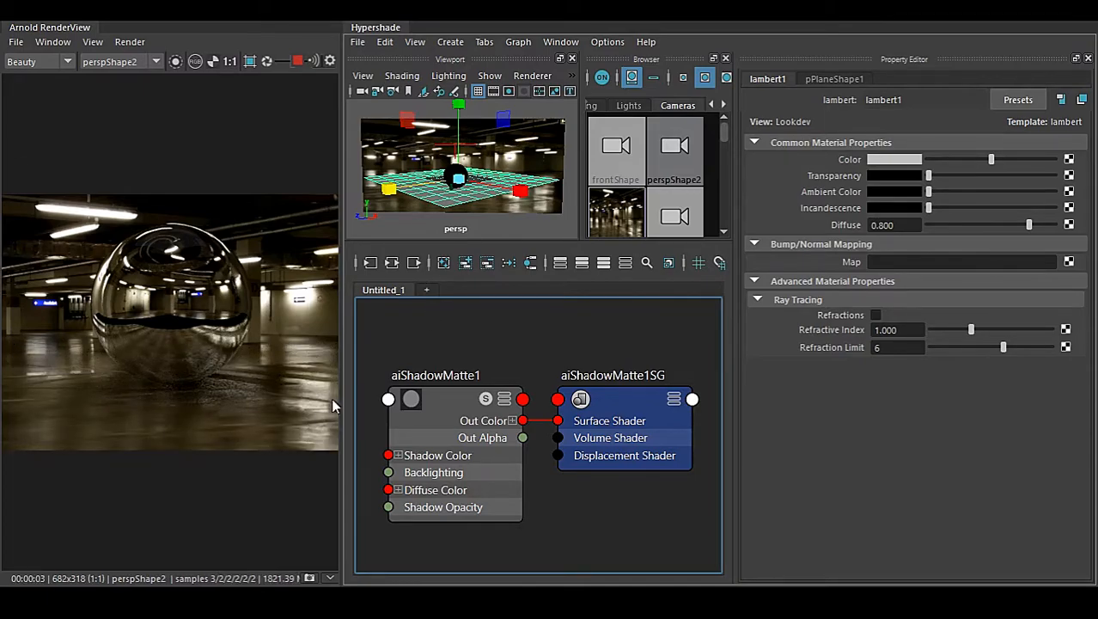
pyautogui.moveTo(86, 418)
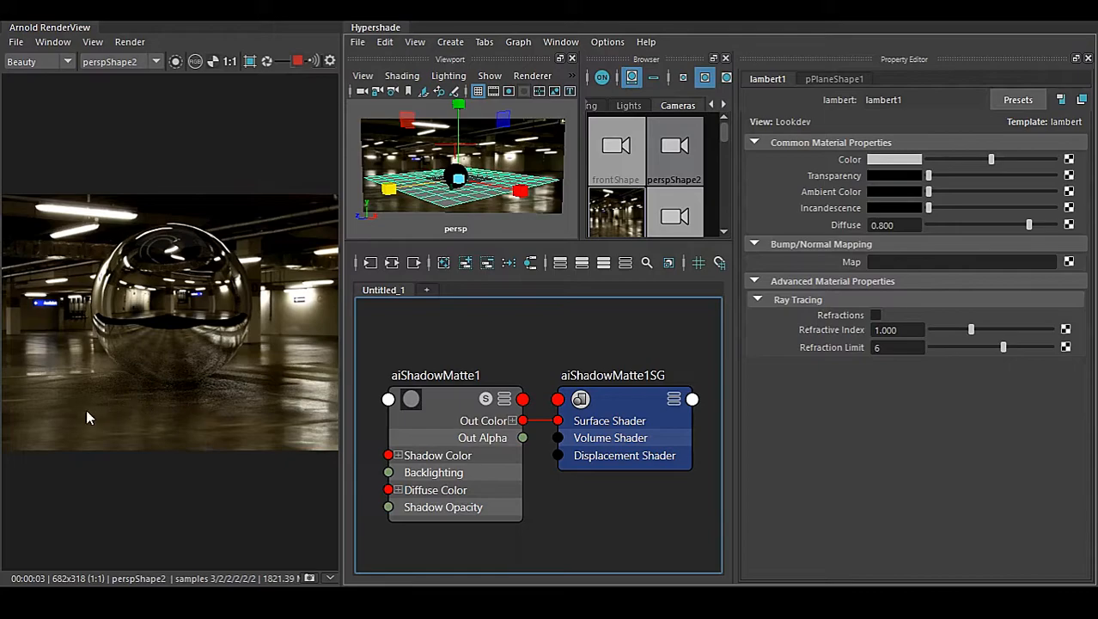
pyautogui.moveTo(98, 382)
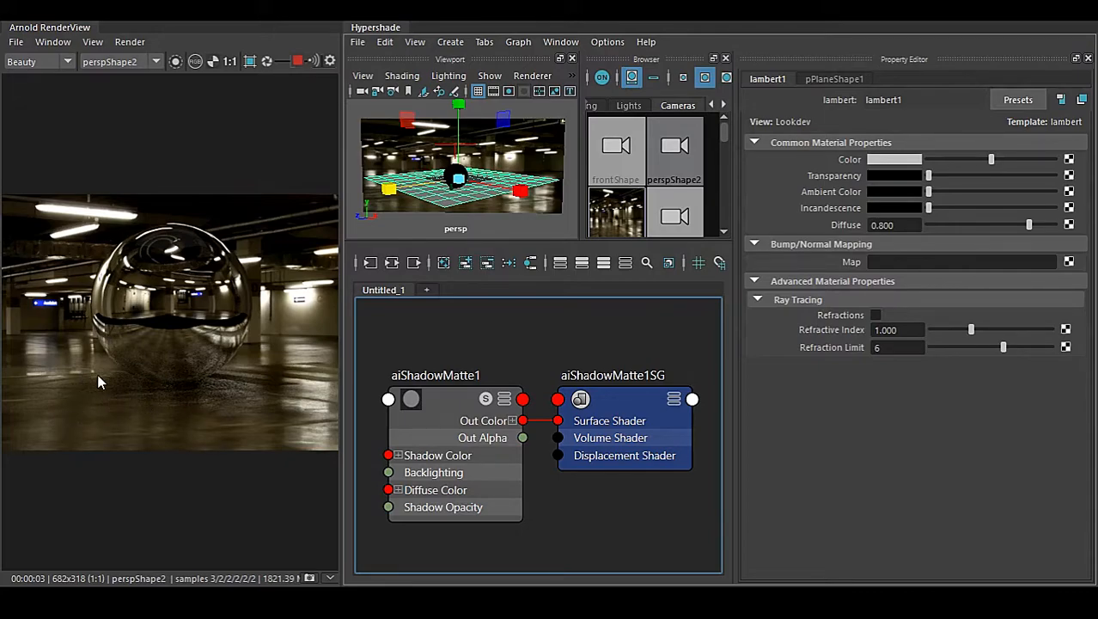
pyautogui.moveTo(97, 327)
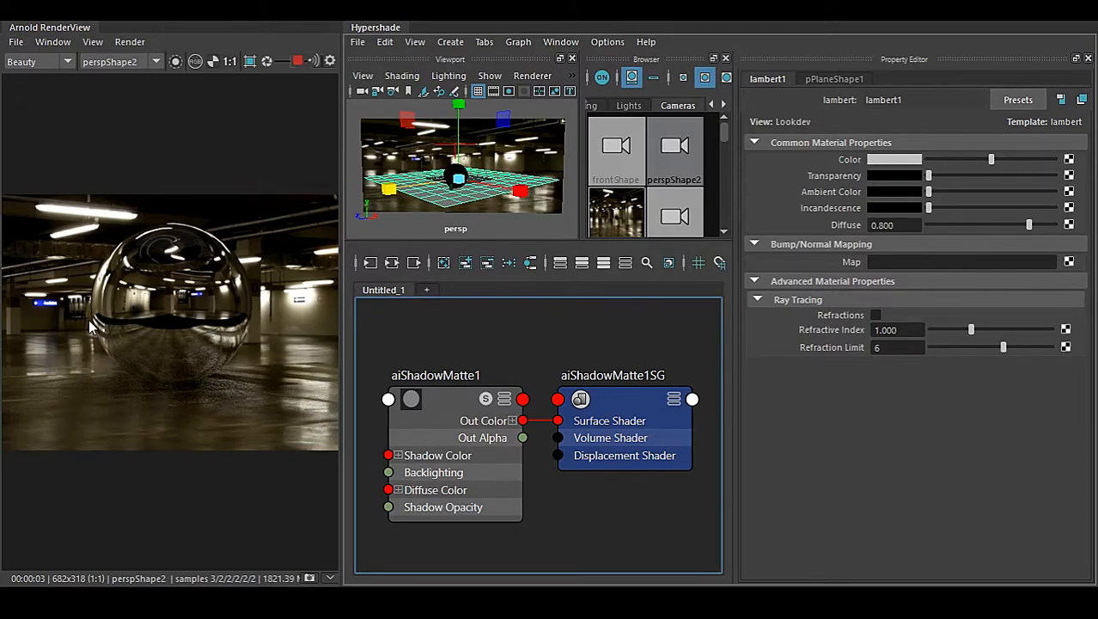
pyautogui.moveTo(110, 399)
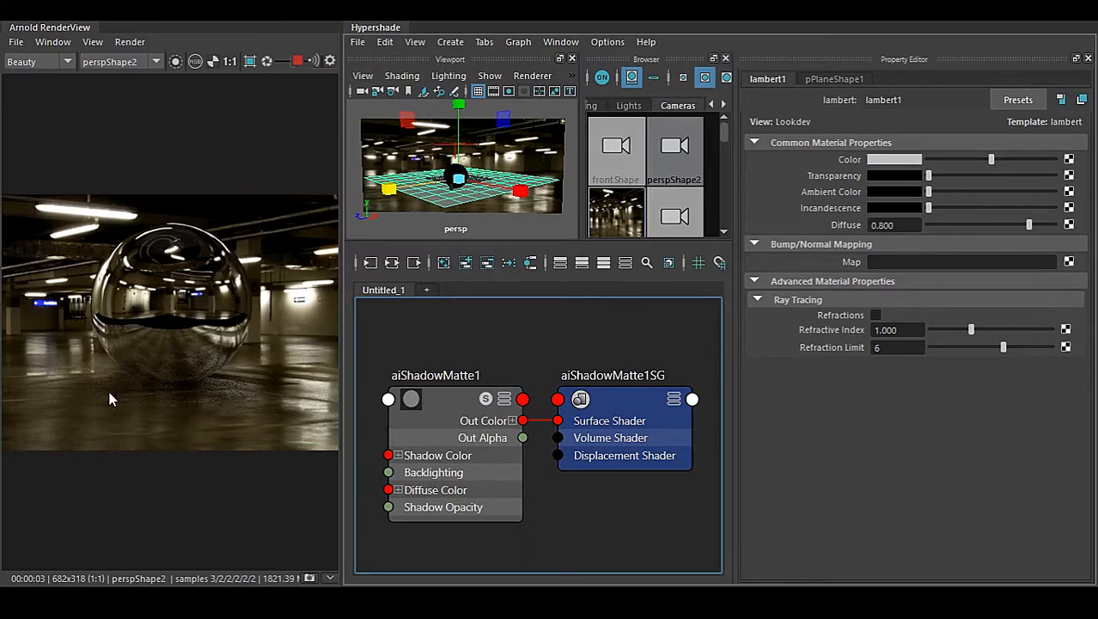
pyautogui.moveTo(263, 411)
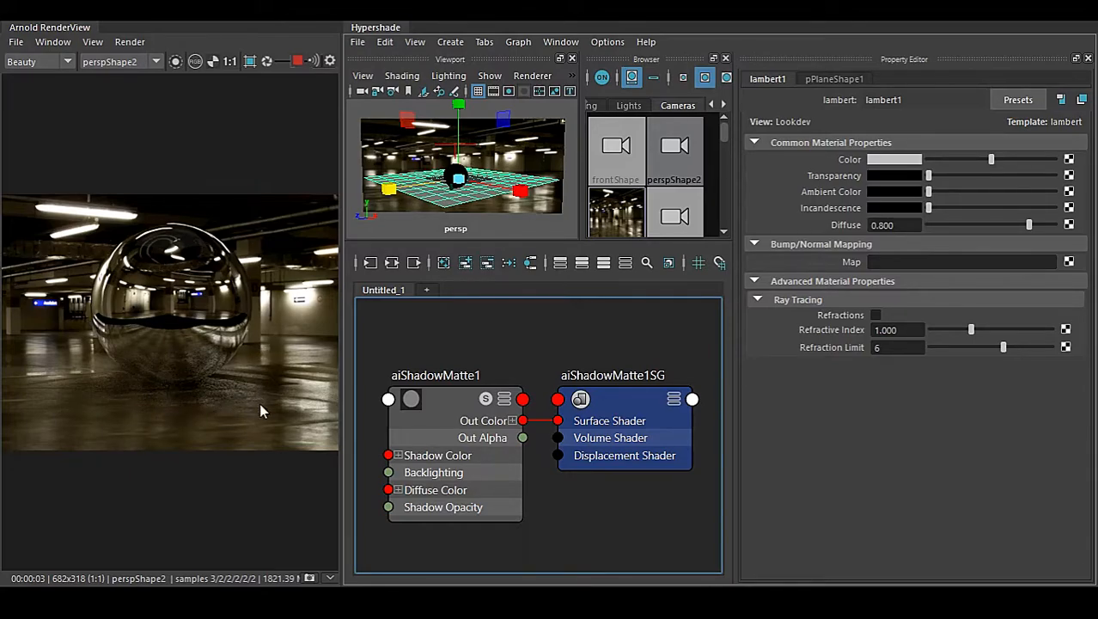
pyautogui.moveTo(211, 402)
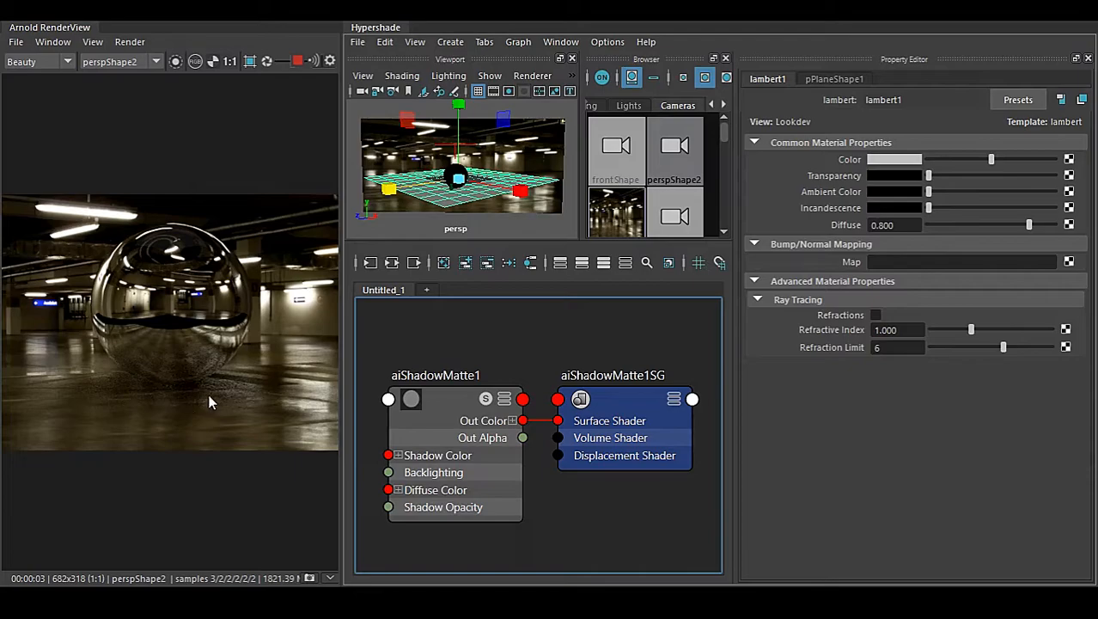
pyautogui.moveTo(152, 382)
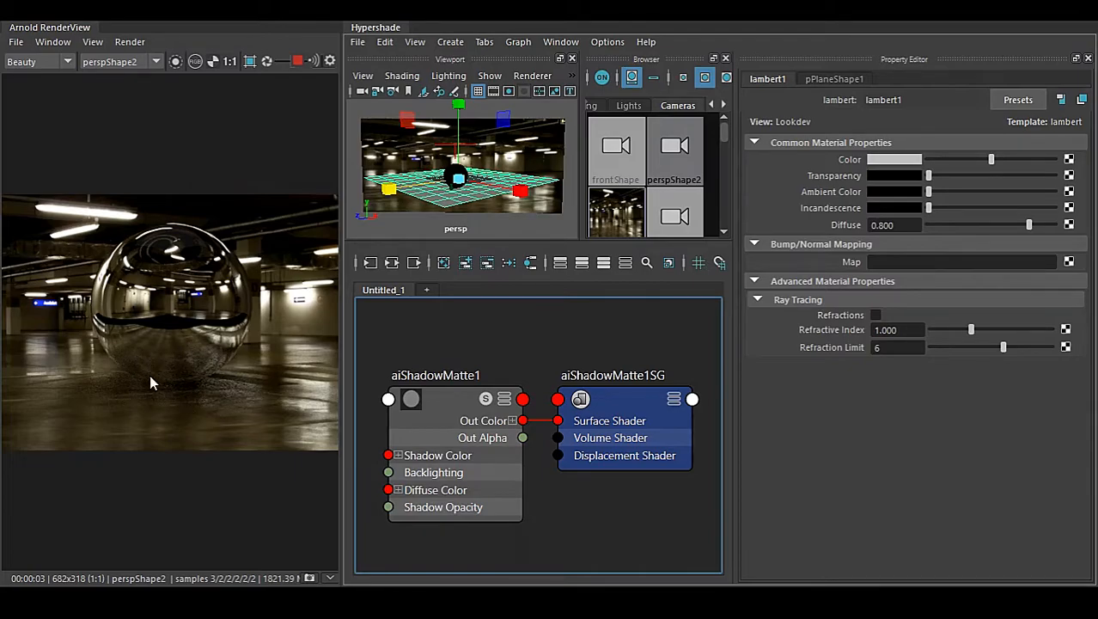
pyautogui.moveTo(181, 398)
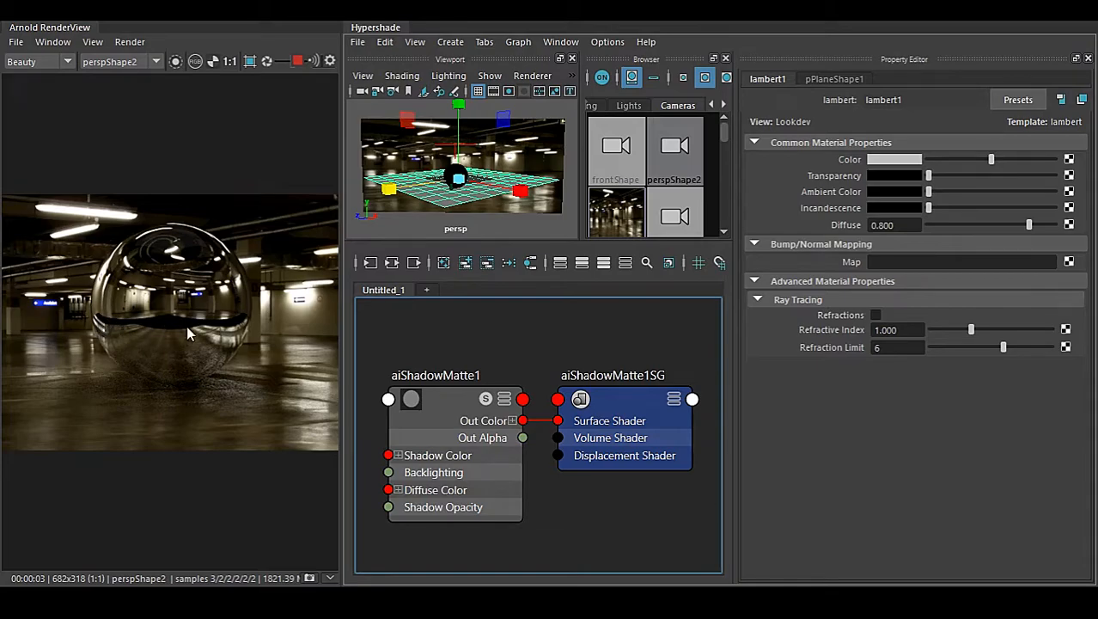
pyautogui.moveTo(148, 340)
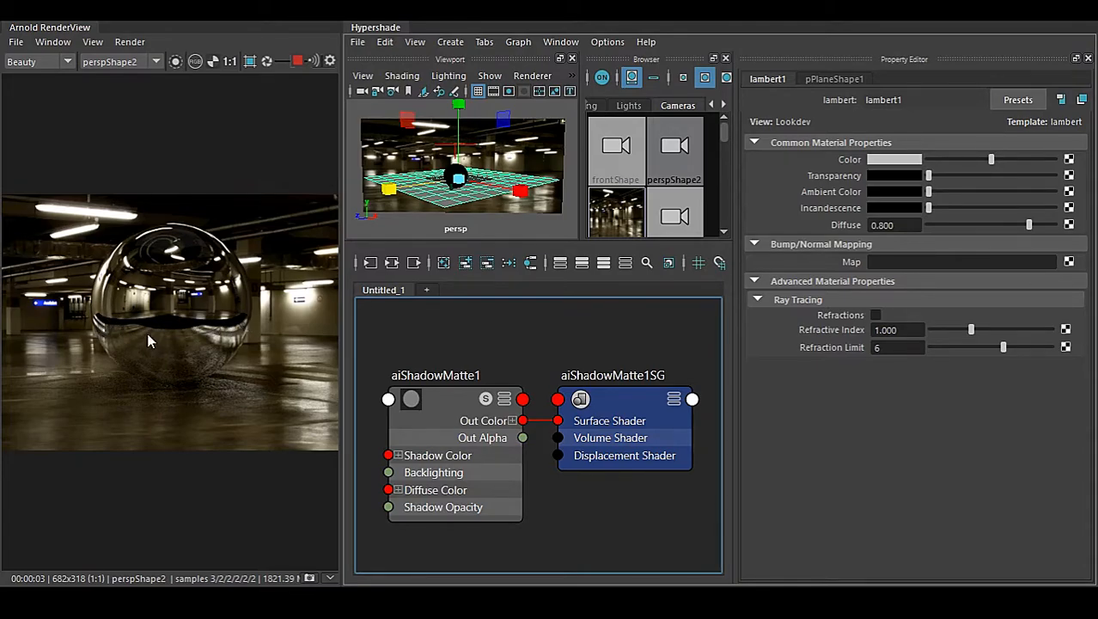
pyautogui.moveTo(196, 370)
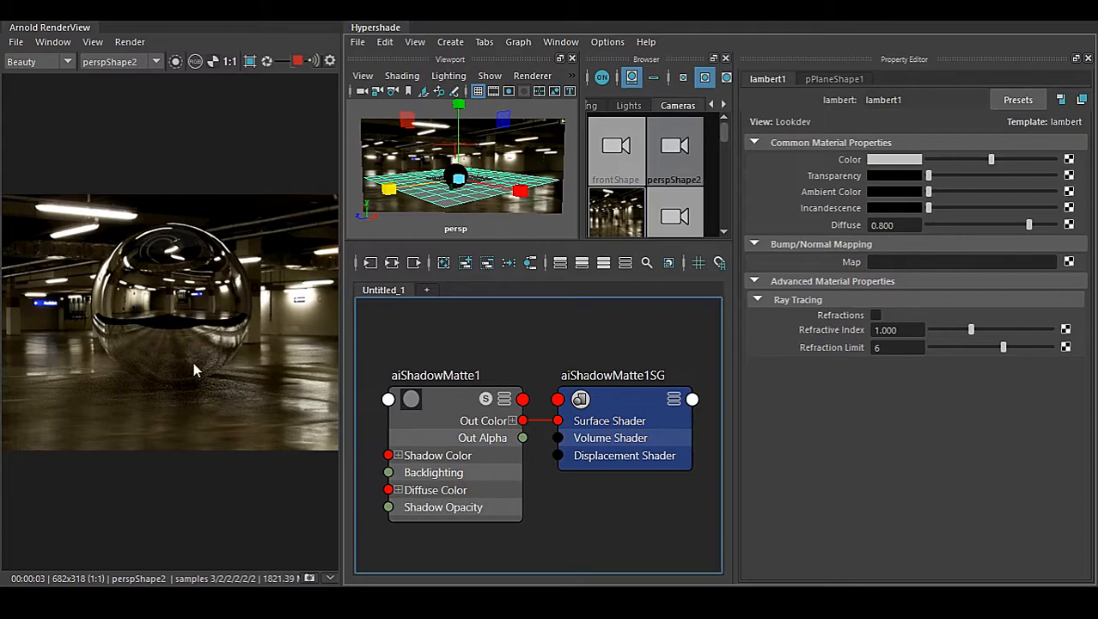
pyautogui.moveTo(468, 433)
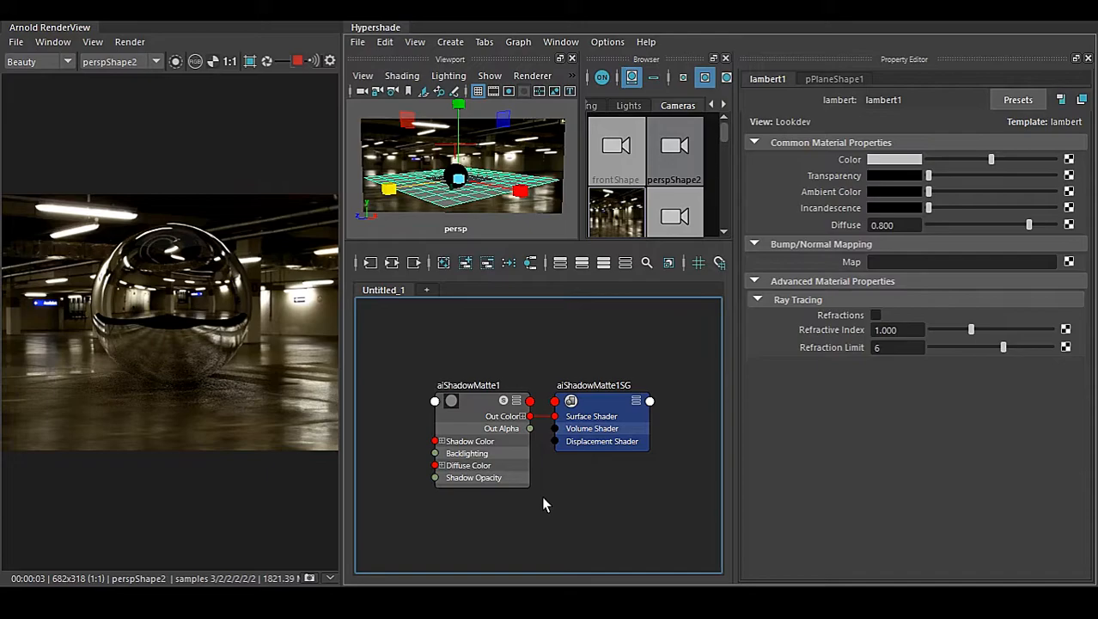
# Create a File texture as a projection from Hypershade's Create Node window
pyautogui.rightClick(543, 505)
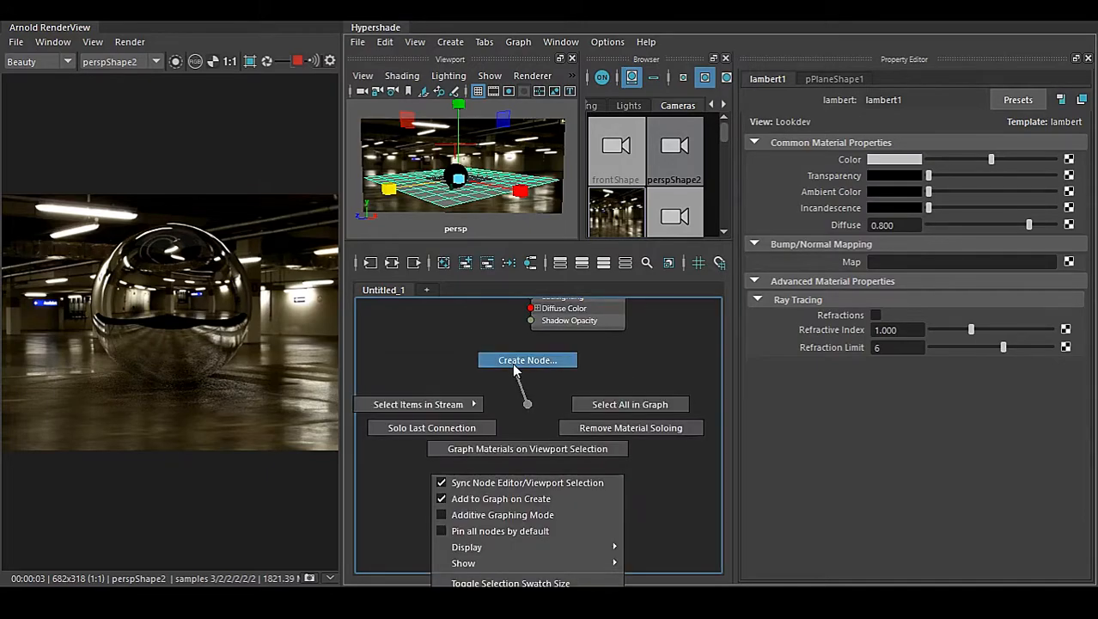
pyautogui.click(526, 360)
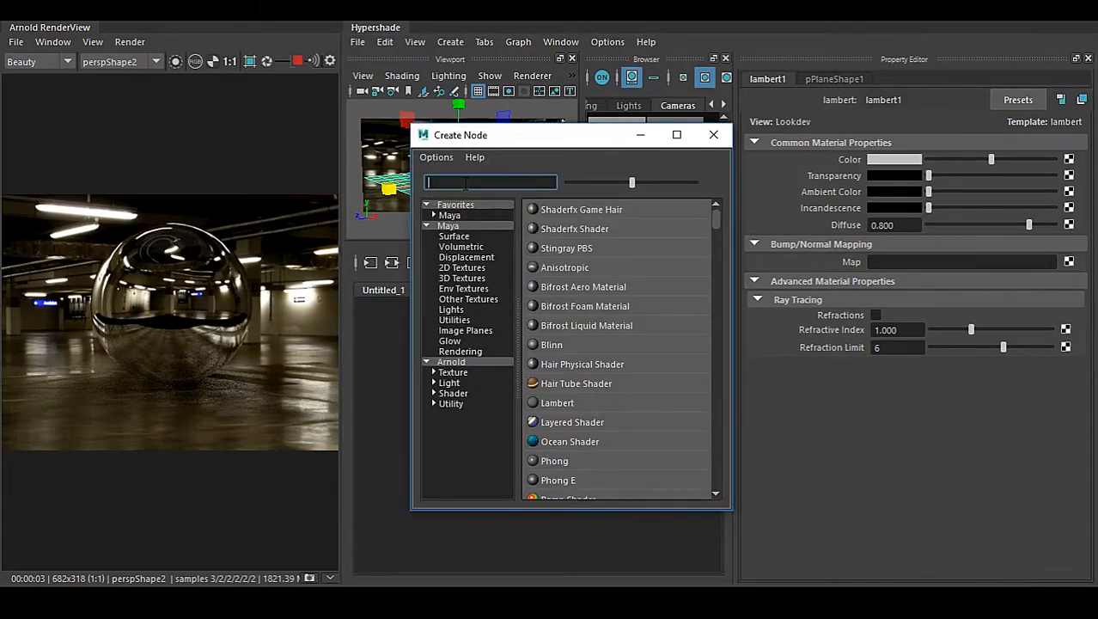
pyautogui.rightClick(550, 210)
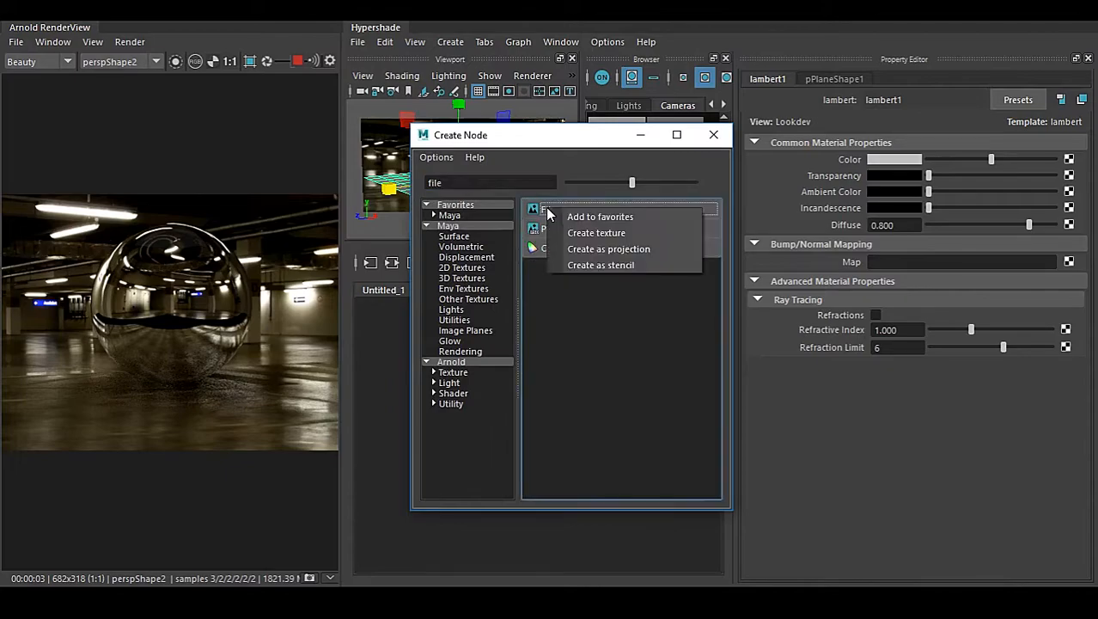
pyautogui.moveTo(587, 248)
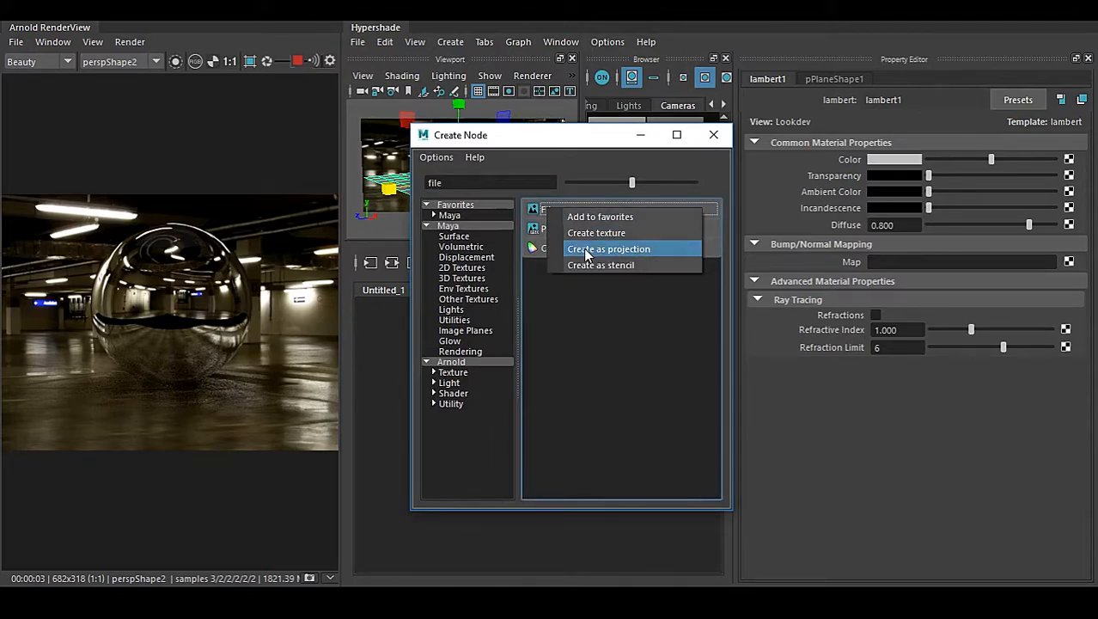
pyautogui.click(608, 248)
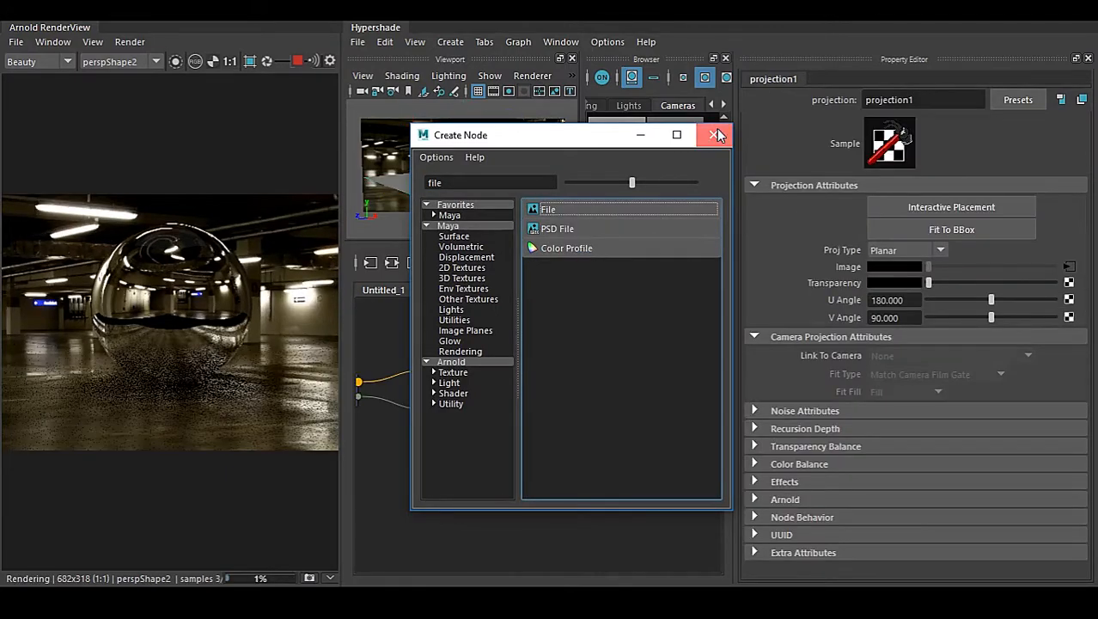
pyautogui.click(719, 134)
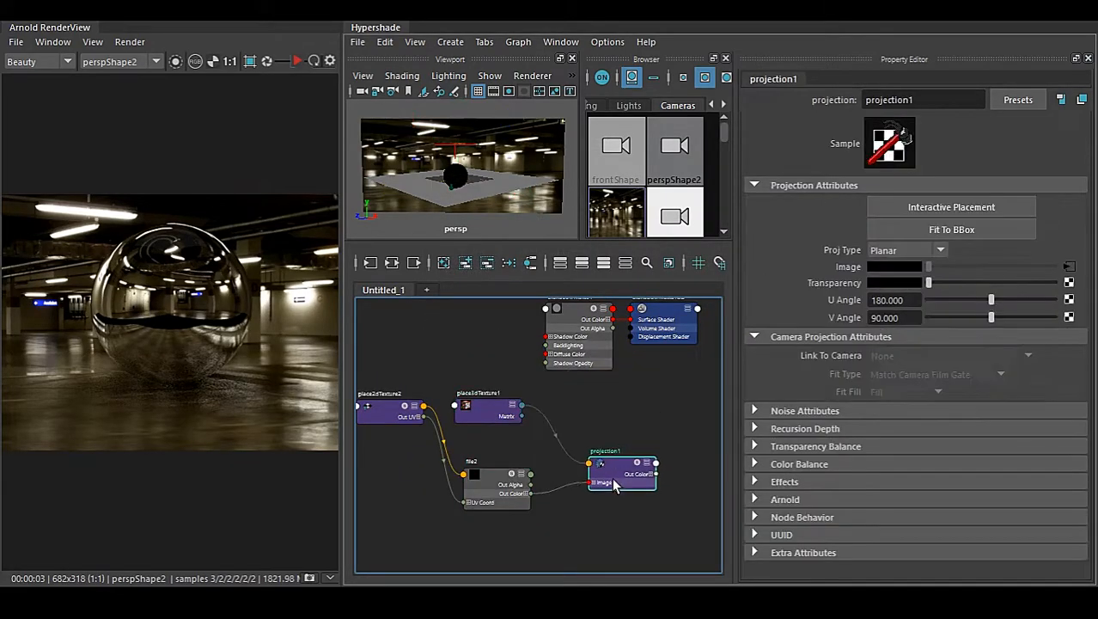
# Set projection1's Proj Type to Perspective and file2's Filter Type to Off
pyautogui.click(392, 404)
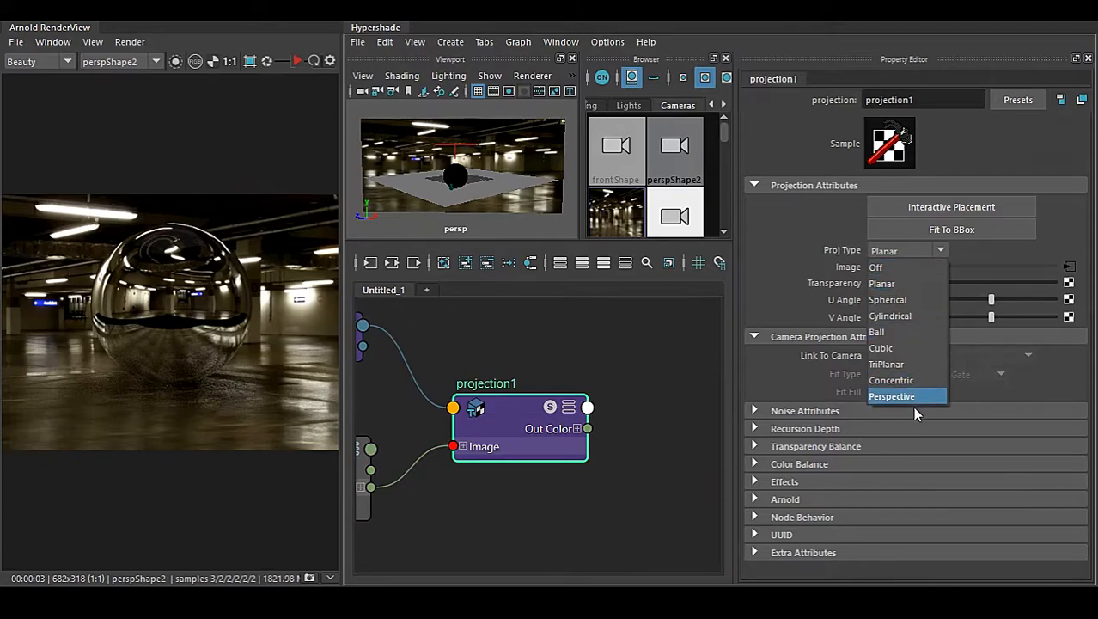
pyautogui.click(892, 396)
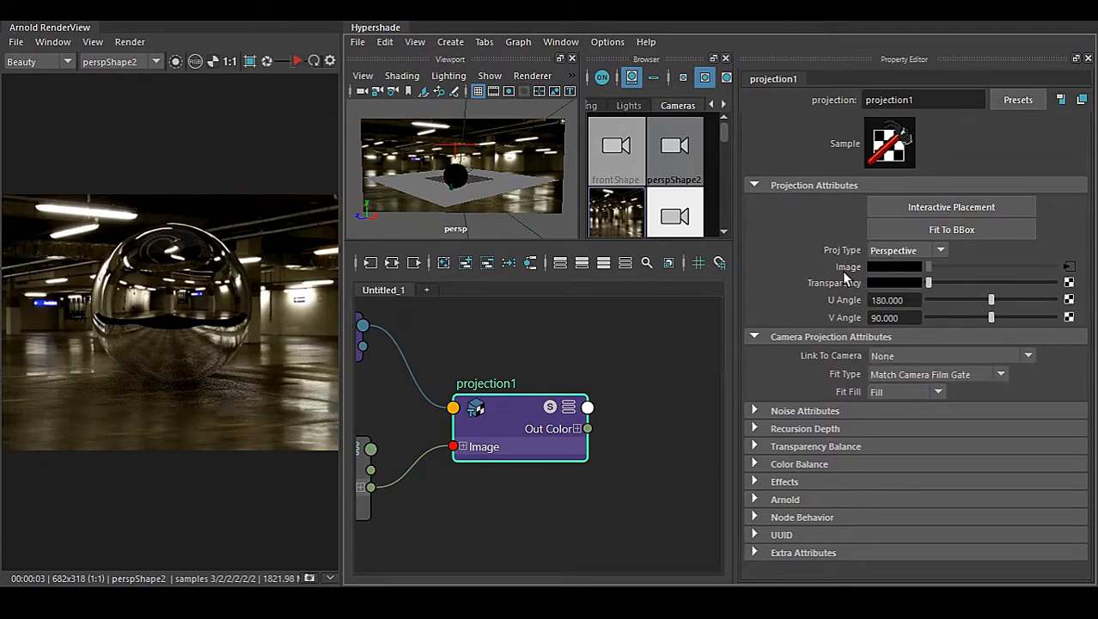
pyautogui.moveTo(1069, 275)
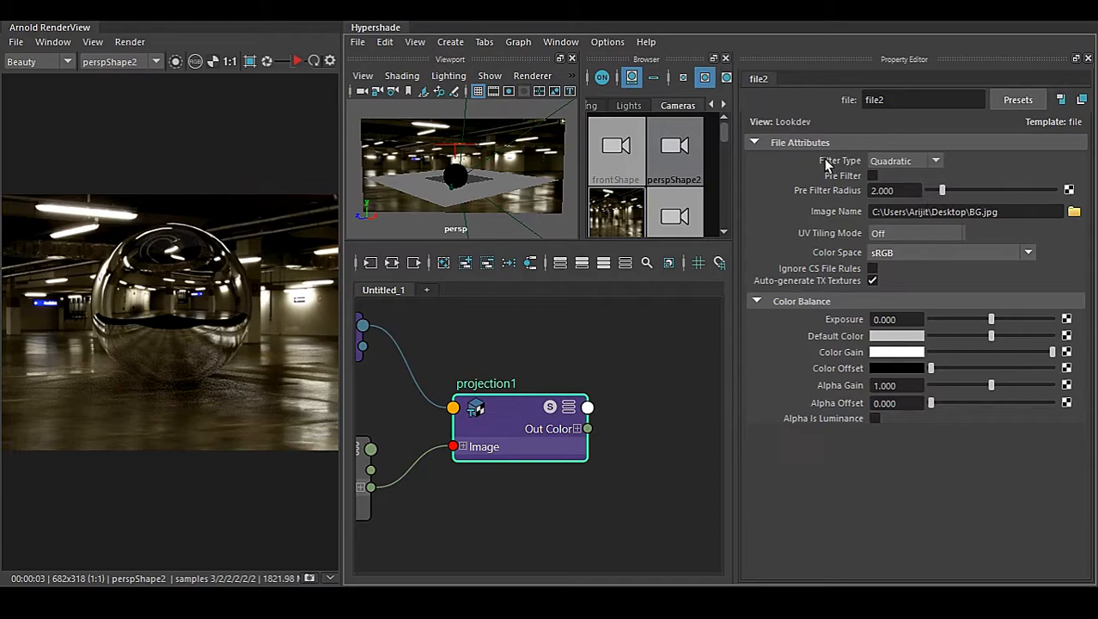
pyautogui.click(902, 175)
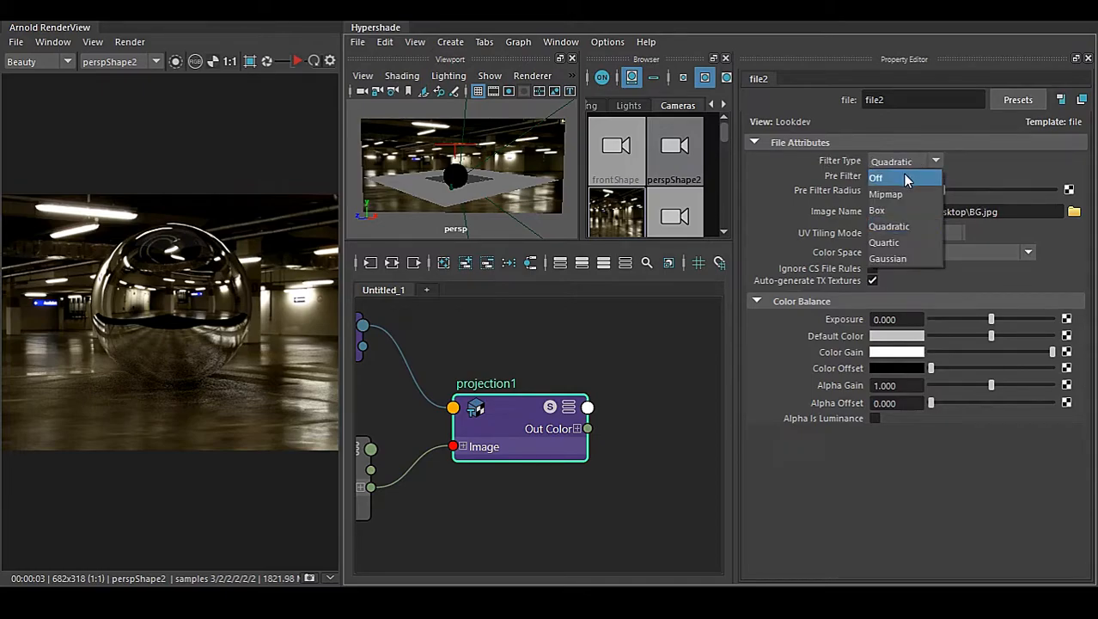
pyautogui.click(877, 177)
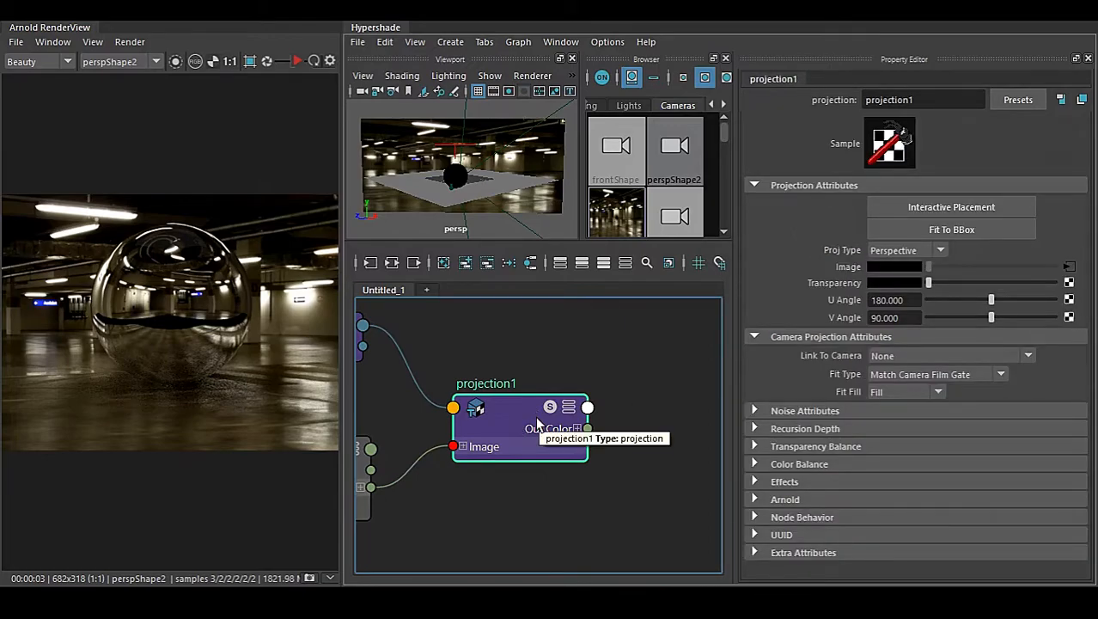
pyautogui.moveTo(863, 361)
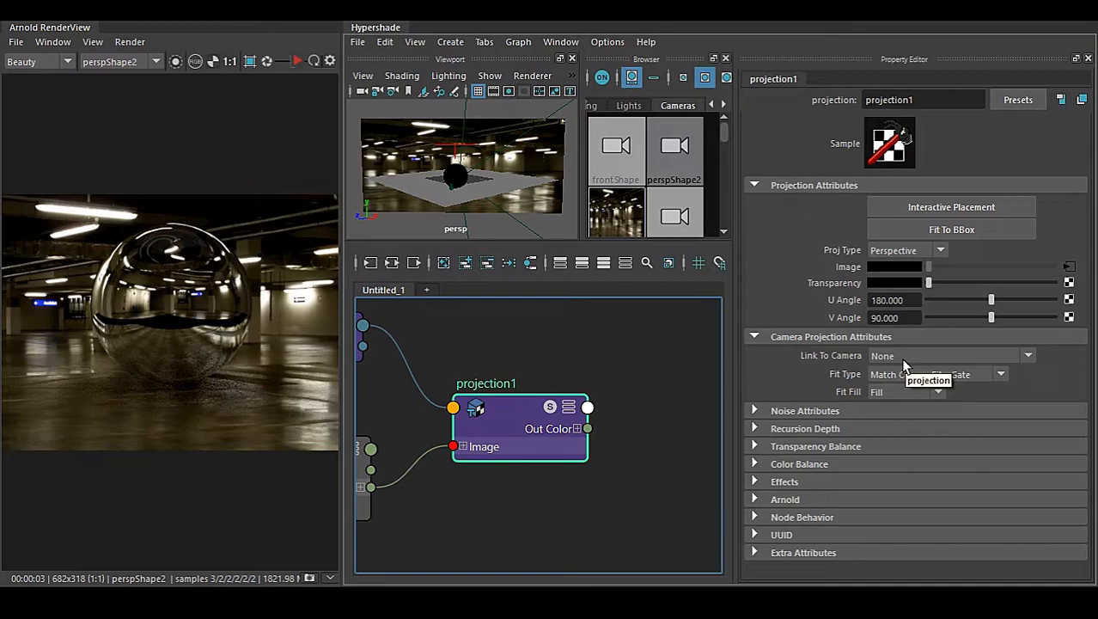
pyautogui.moveTo(124, 69)
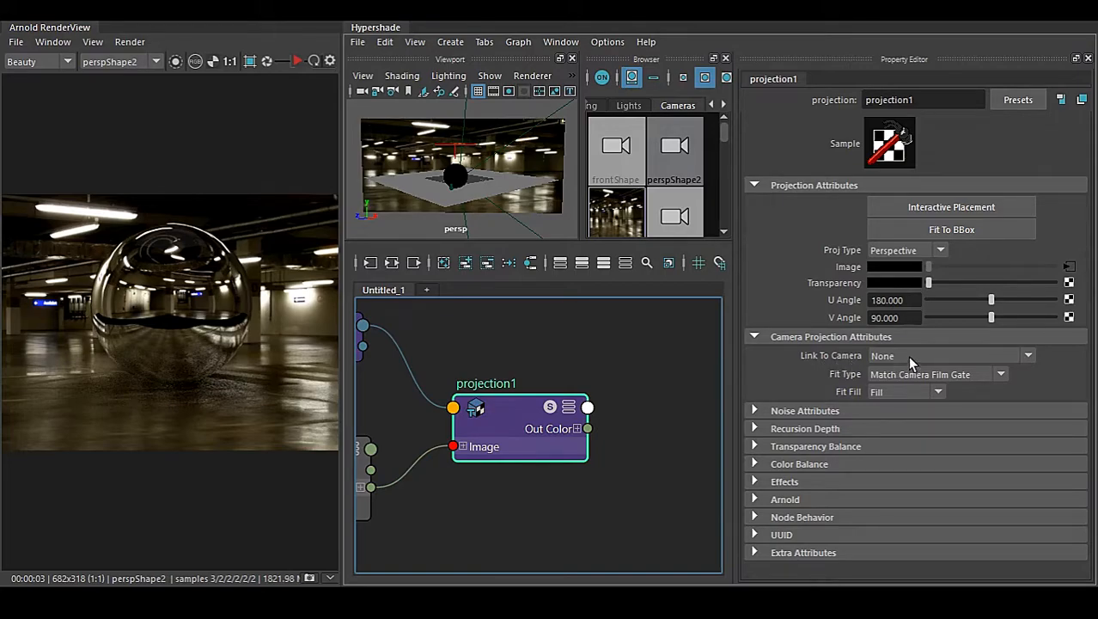
# Set projection1's Link To Camera to perspShape2
pyautogui.click(1028, 354)
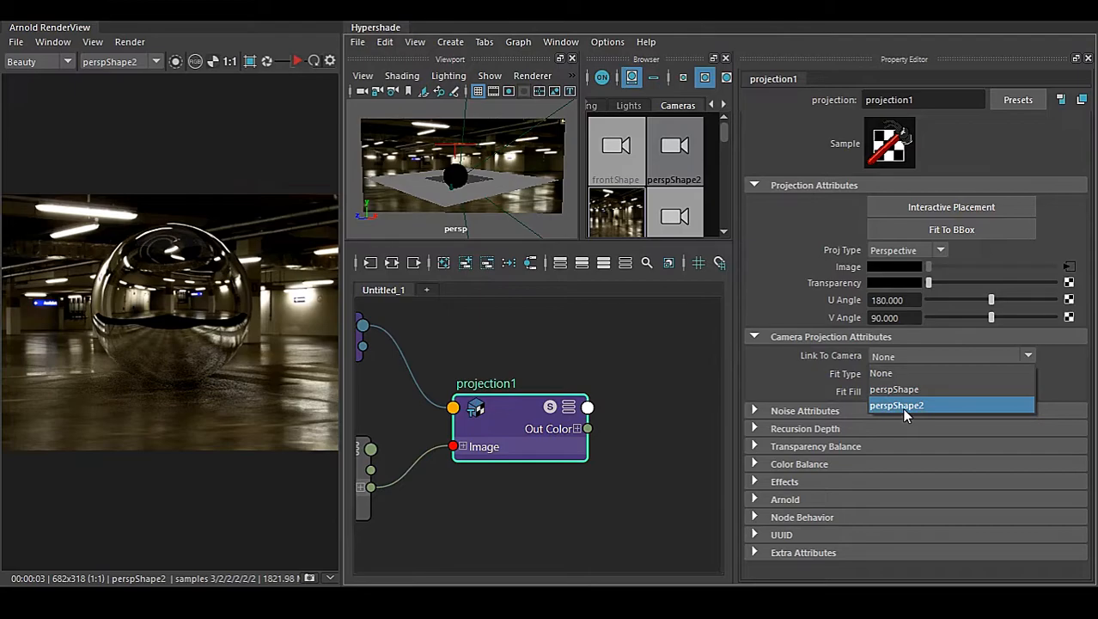
pyautogui.click(897, 406)
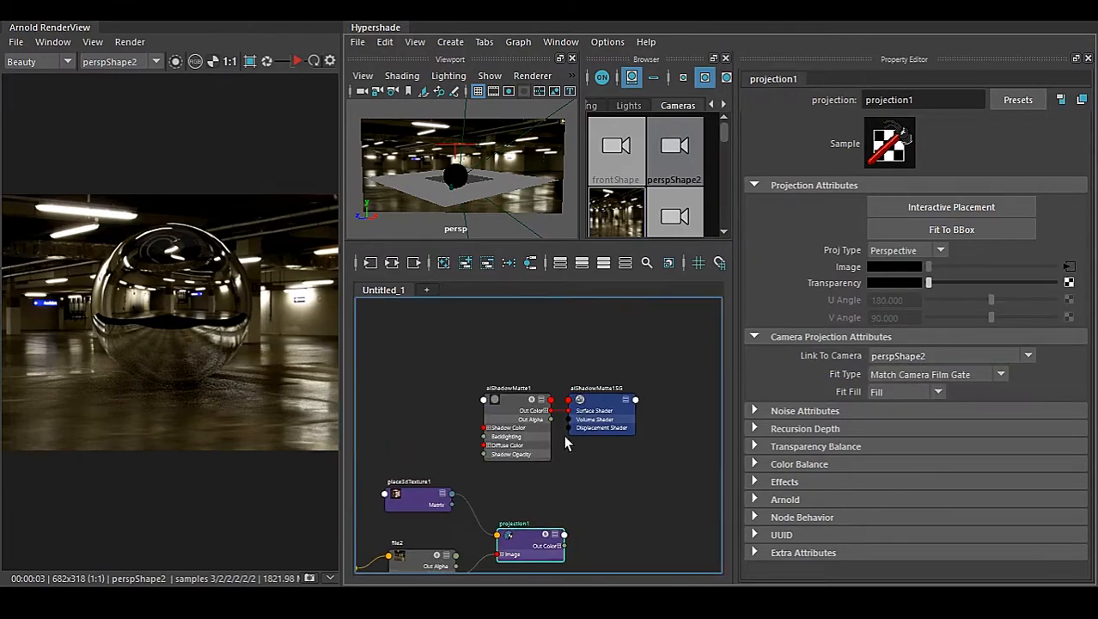
# Graph the ground plane's aiShadowMatte network alone in Hypershade
pyautogui.click(516, 389)
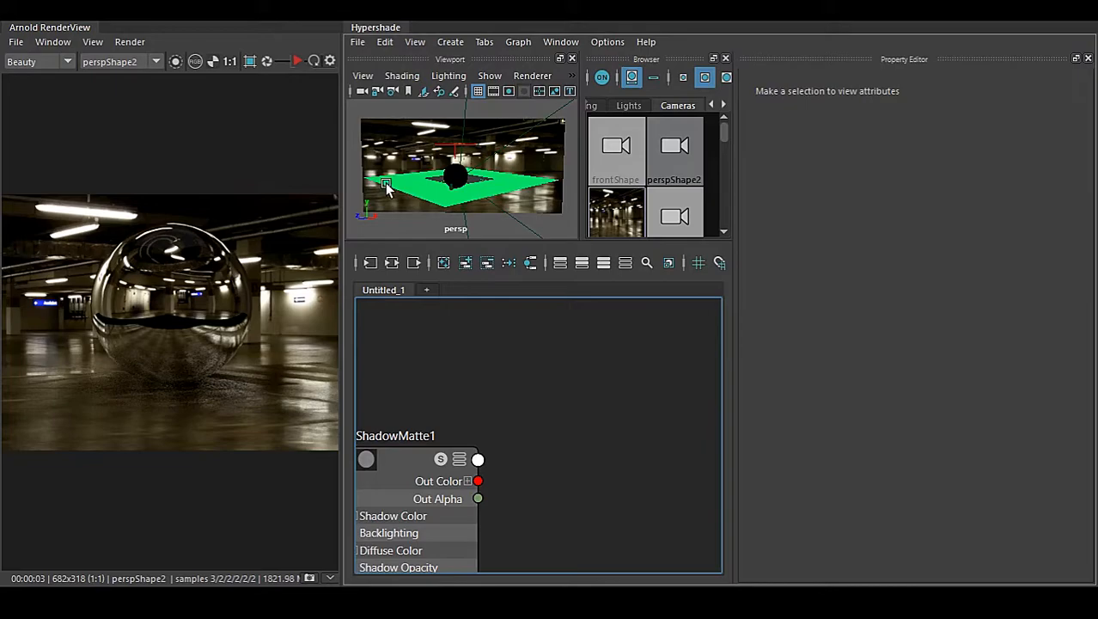
pyautogui.moveTo(389, 176)
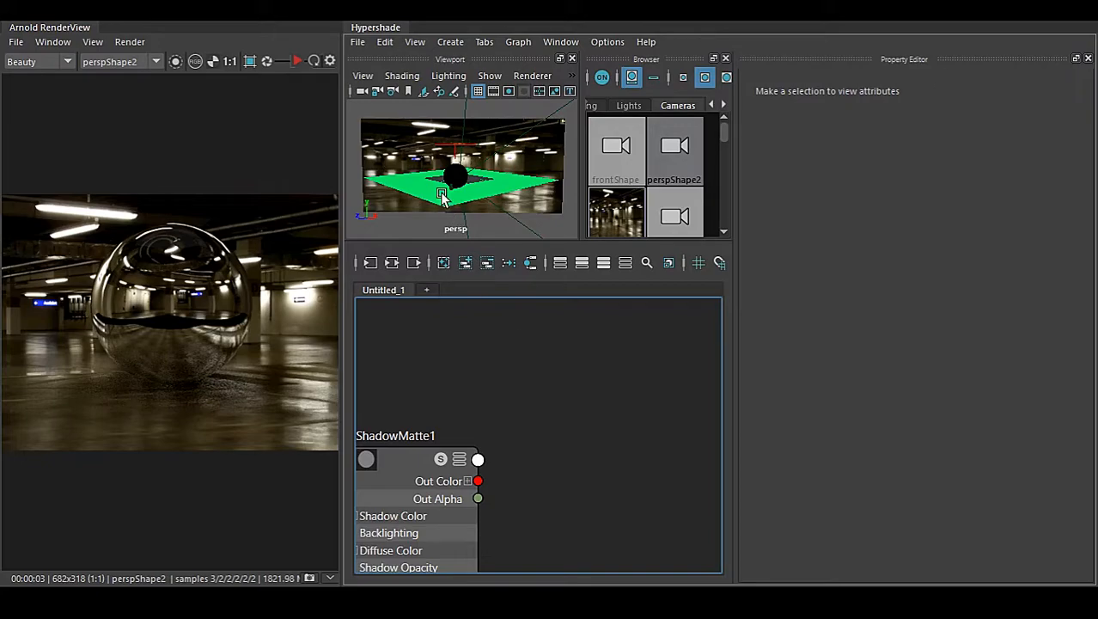
pyautogui.moveTo(421, 189)
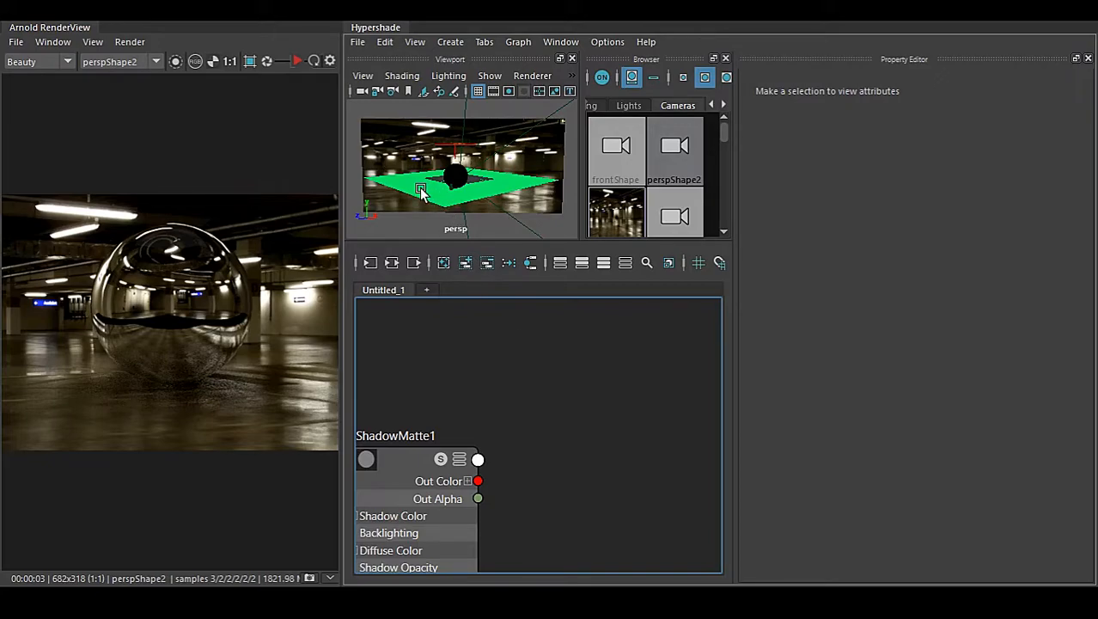
pyautogui.moveTo(554, 405)
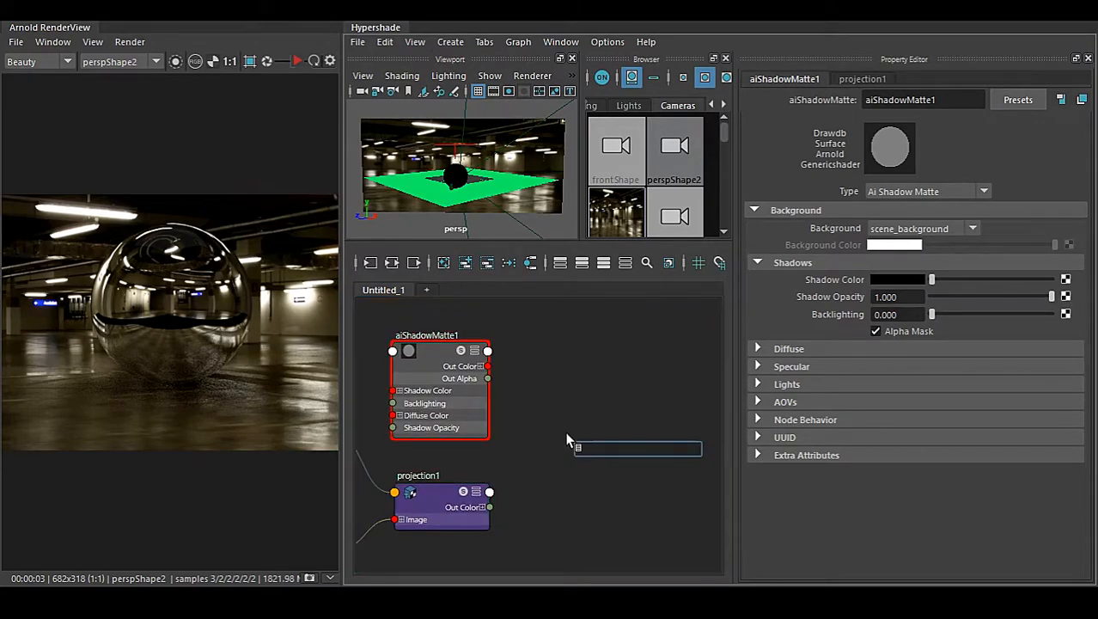
# Add an aiComposite with aiShadowMatte1 into input A and projection1 into input B
pyautogui.write('ai')
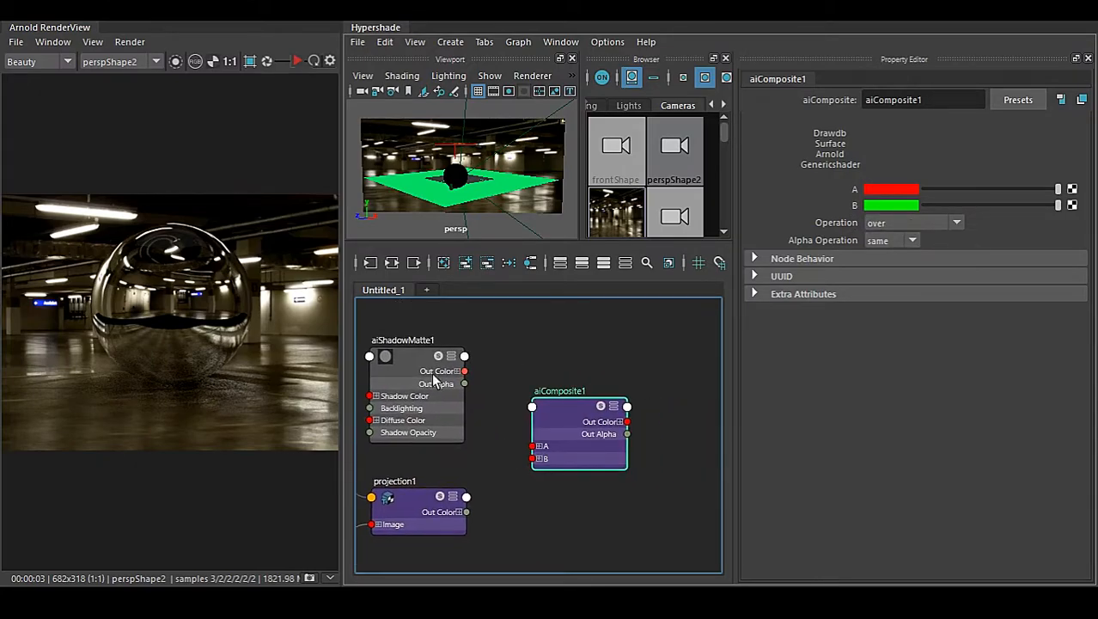
pyautogui.click(402, 341)
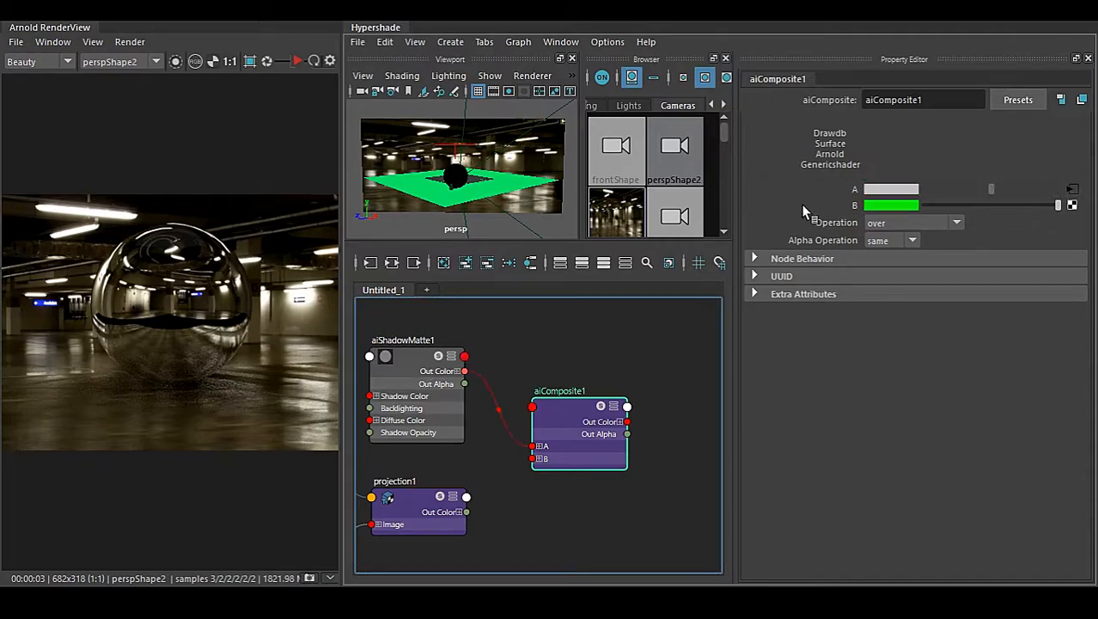
pyautogui.moveTo(412, 509)
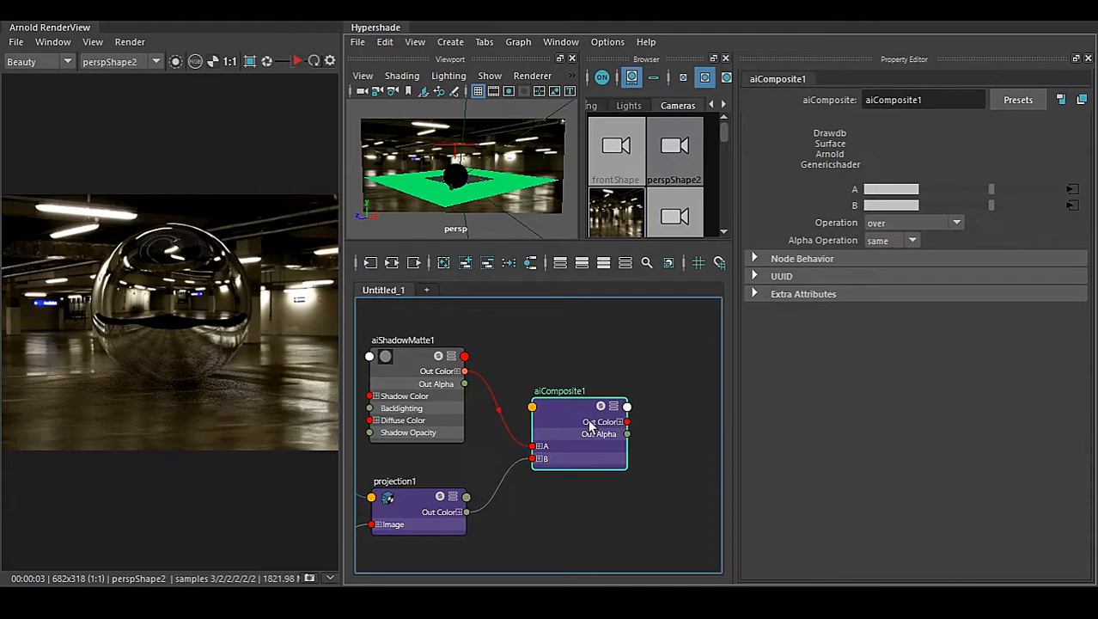
pyautogui.rightClick(559, 421)
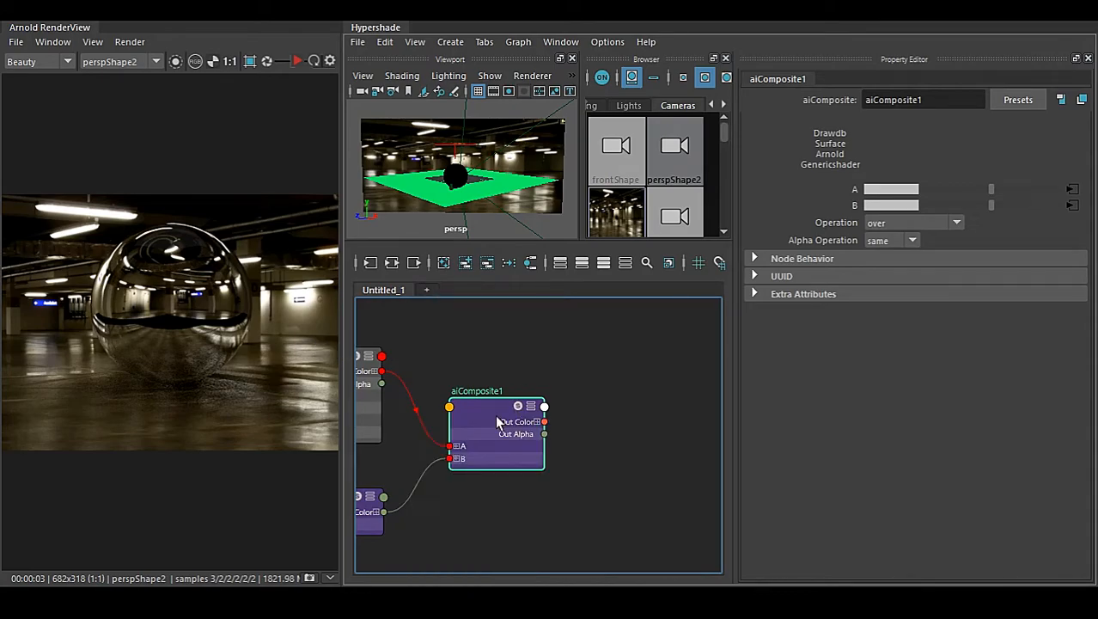
pyautogui.moveTo(603, 440)
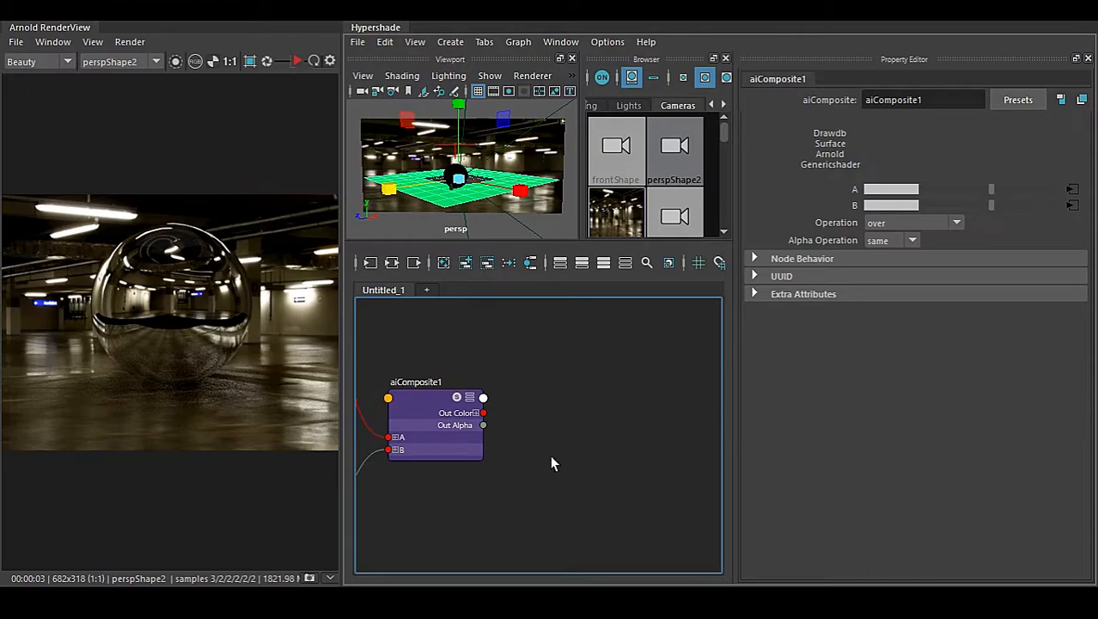
pyautogui.moveTo(568, 440)
pyautogui.write('airay')
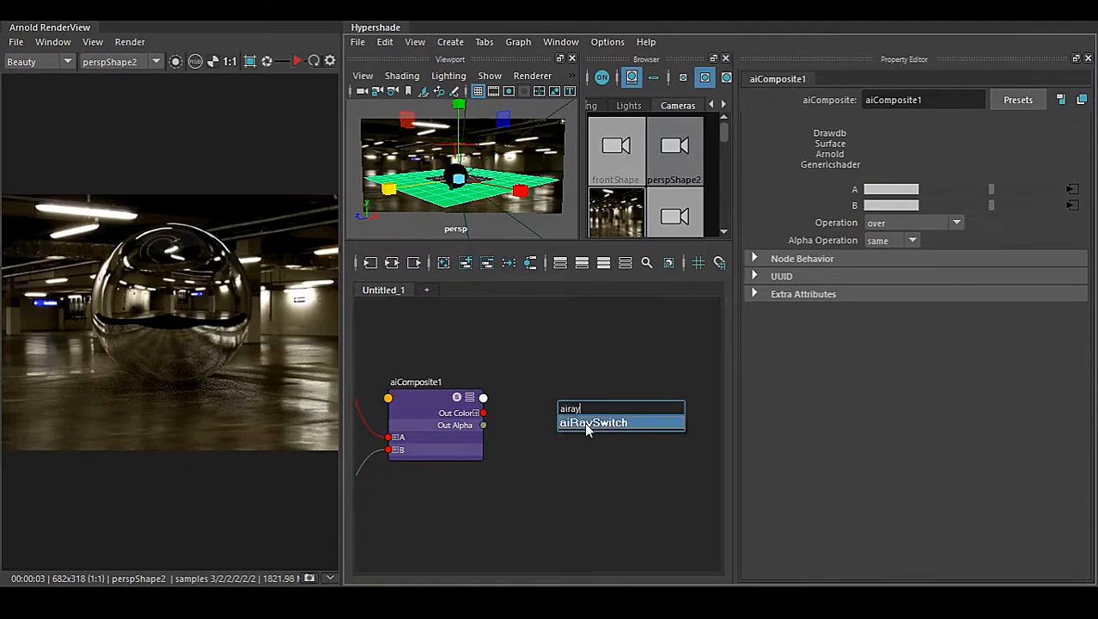
# Wire aiComposite1 into an aiRaySwitch's ray inputs and assign aiRaySwitch1SG to the ground plane
pyautogui.click(593, 423)
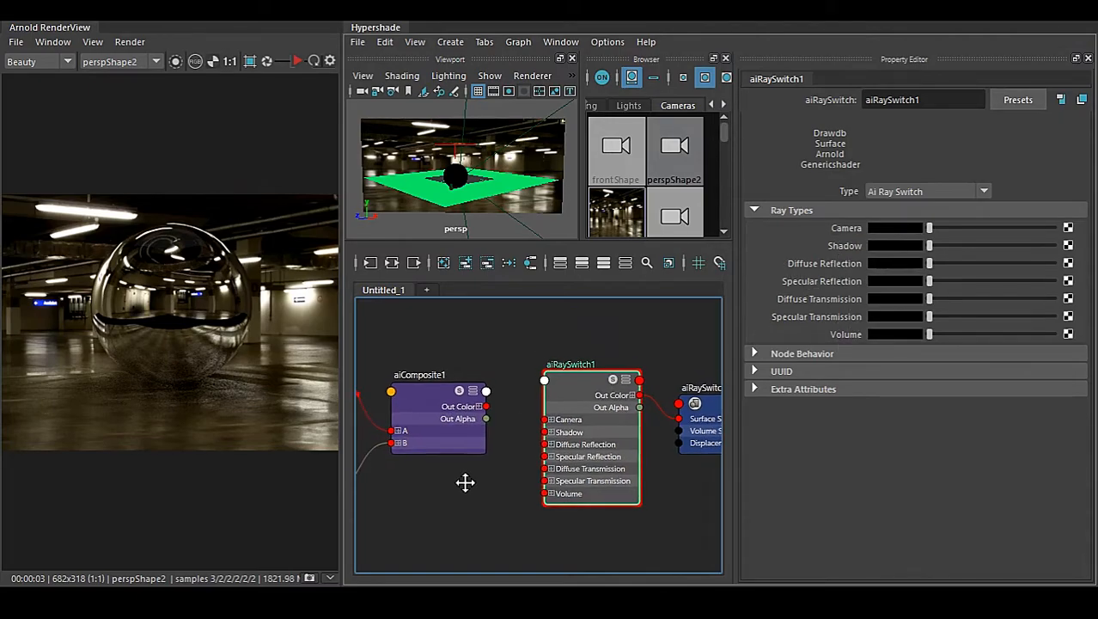
pyautogui.click(420, 395)
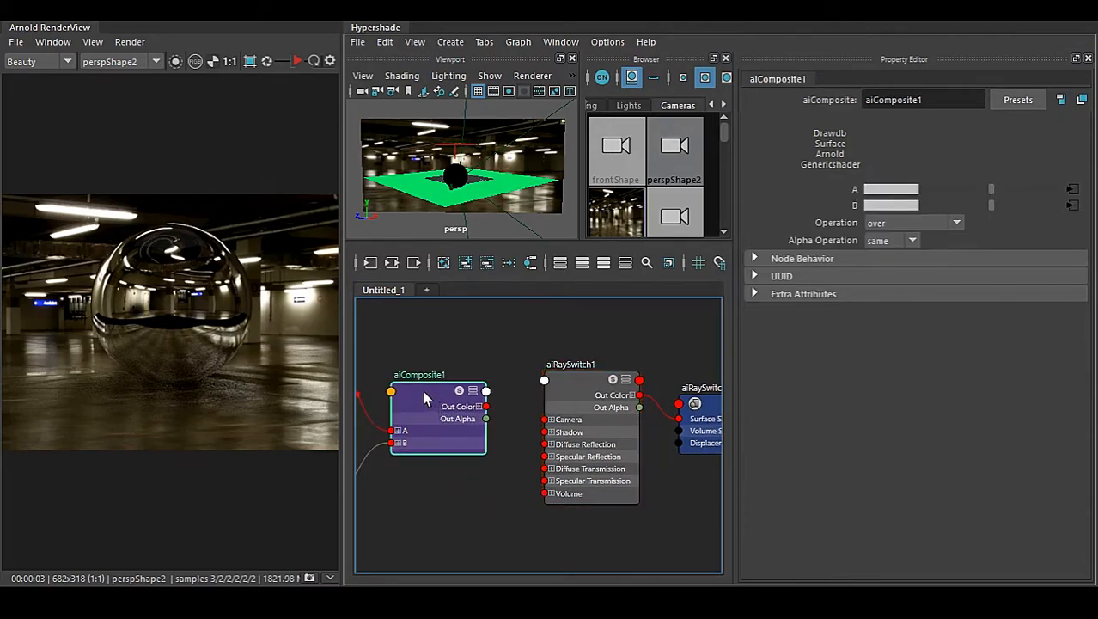
pyautogui.click(592, 364)
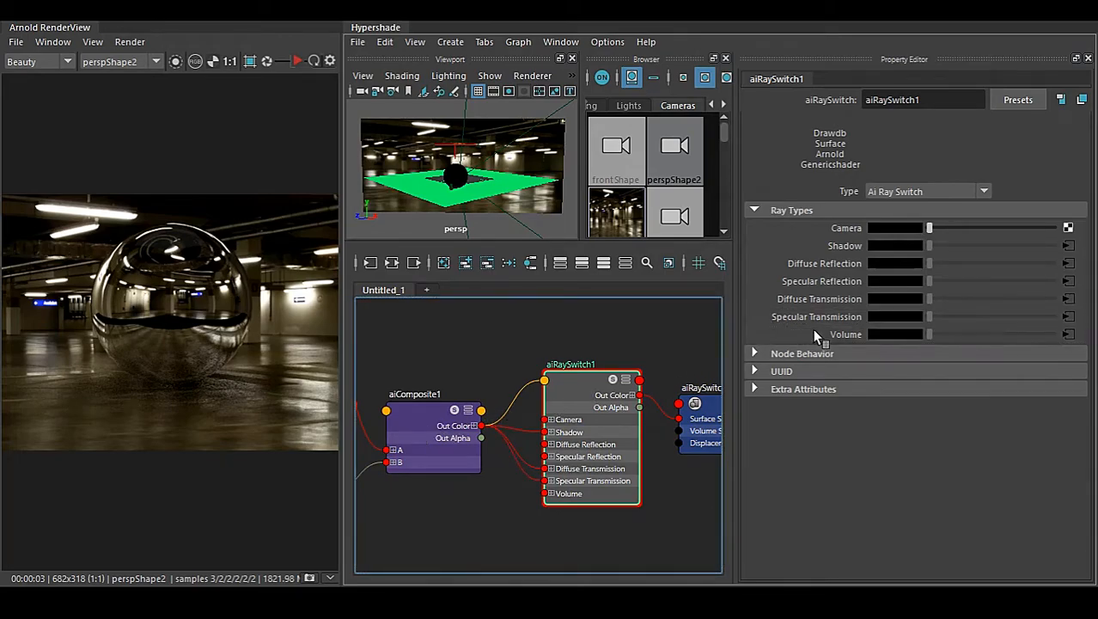
pyautogui.moveTo(843, 238)
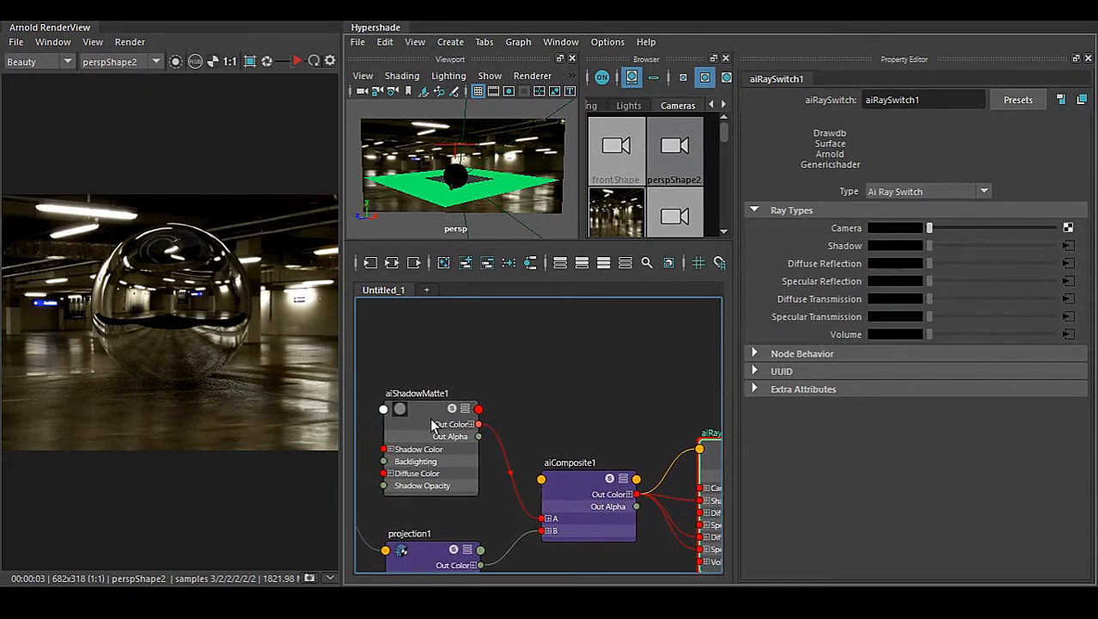
pyautogui.click(416, 392)
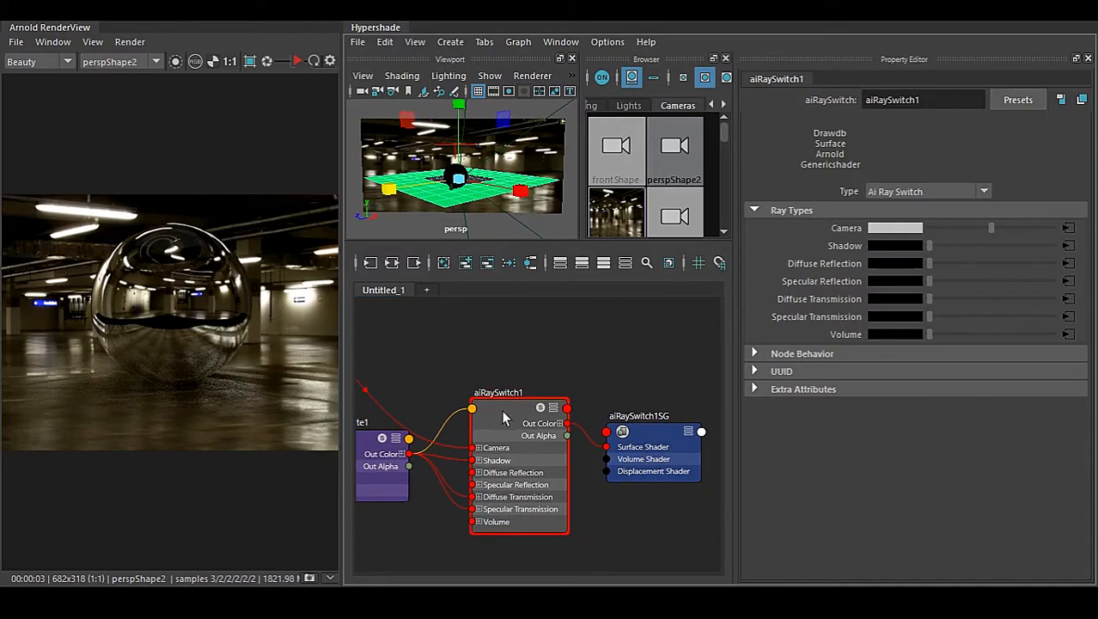
# Re-render persp in Arnold RenderView with the ray switch shader in place
pyautogui.rightClick(505, 417)
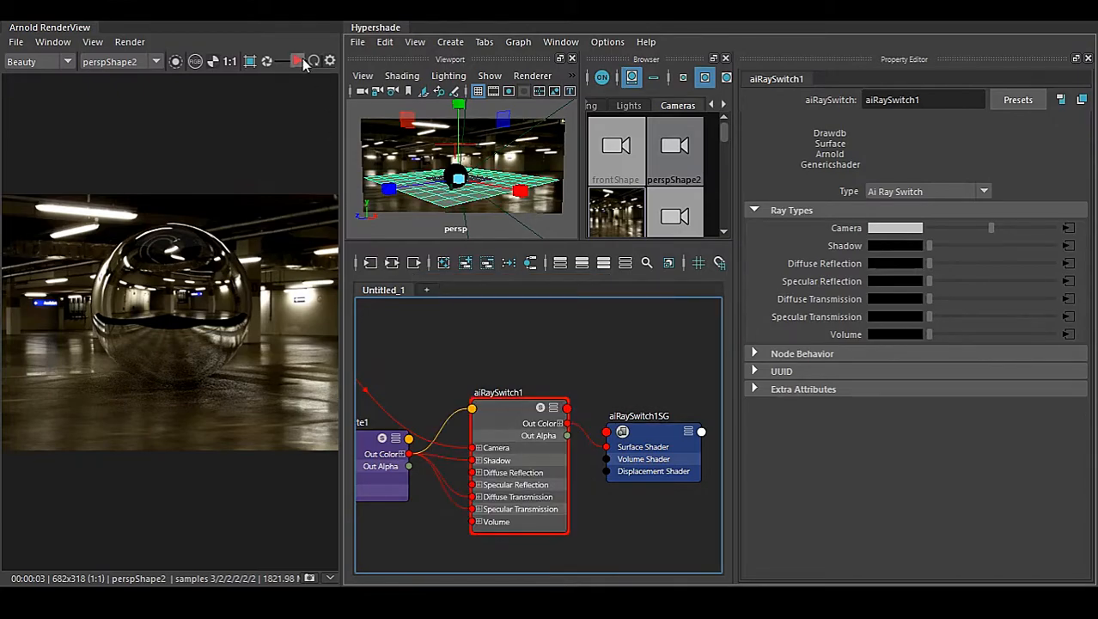
pyautogui.click(297, 60)
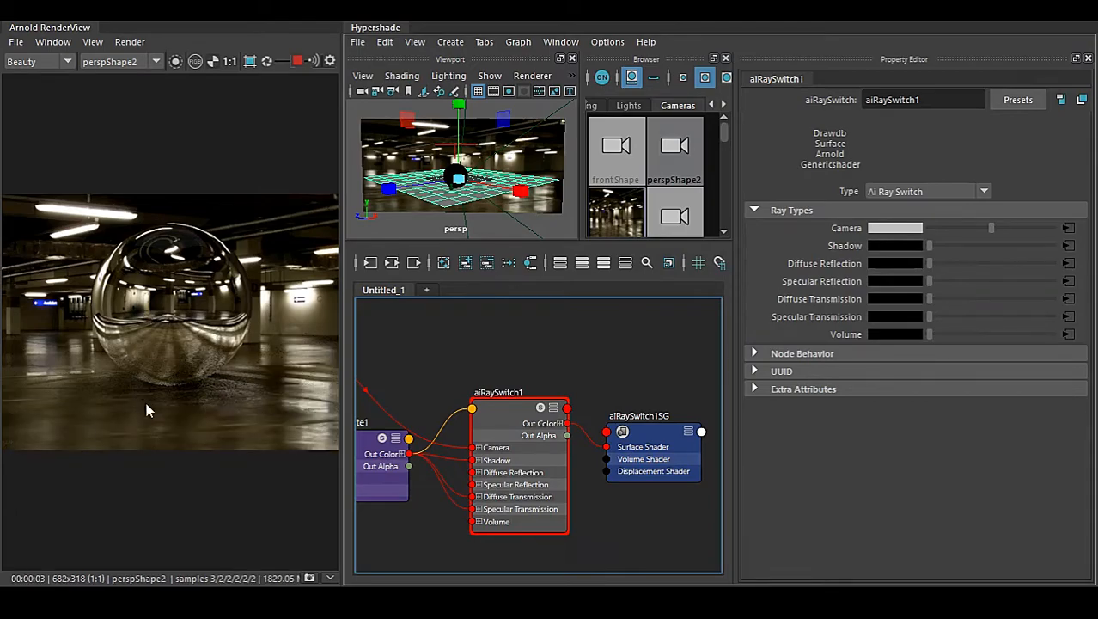
pyautogui.moveTo(182, 386)
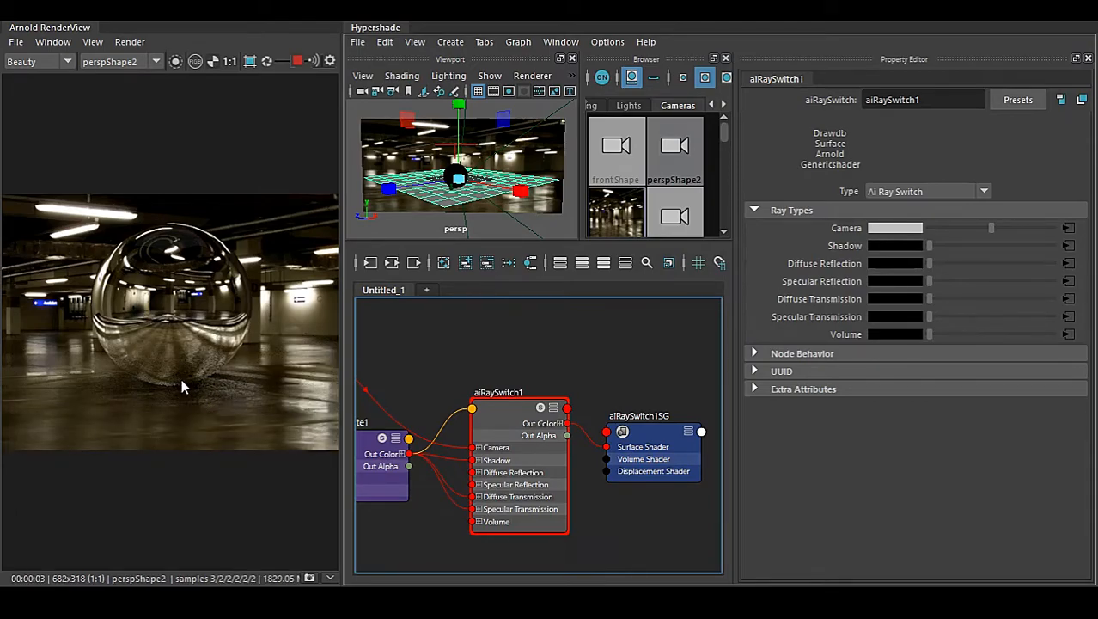
pyautogui.moveTo(93, 316)
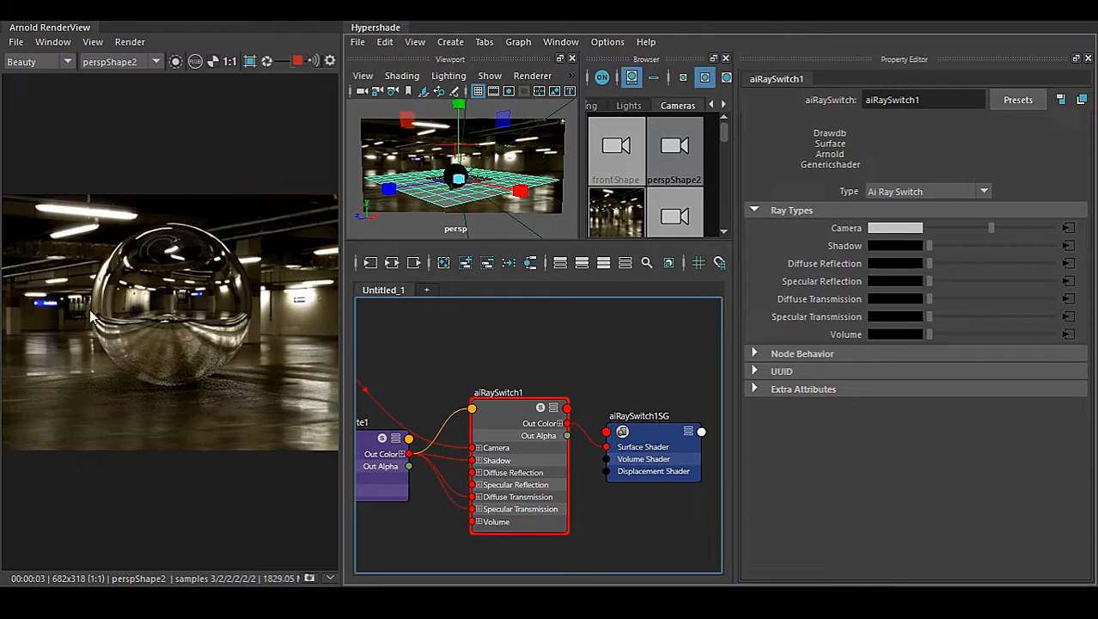
pyautogui.moveTo(107, 301)
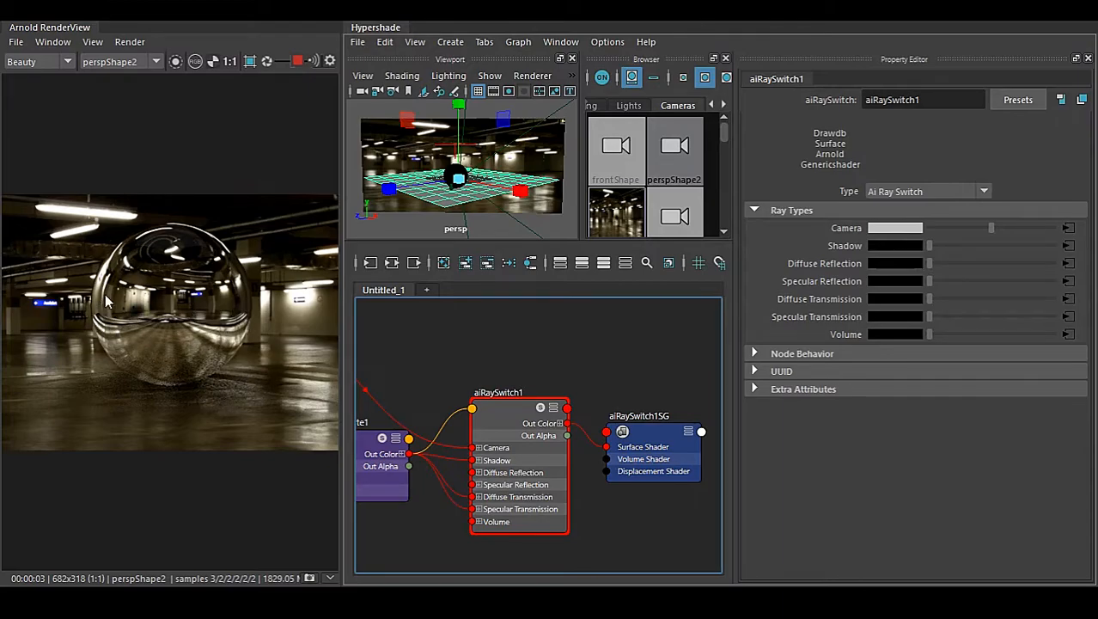
pyautogui.moveTo(155, 299)
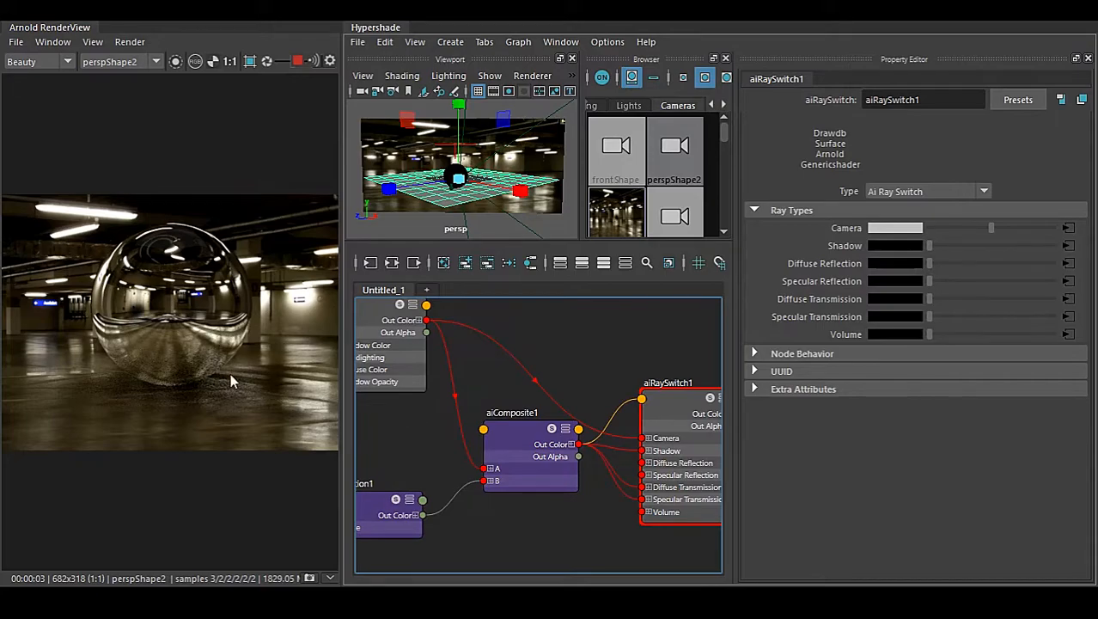
pyautogui.moveTo(158, 392)
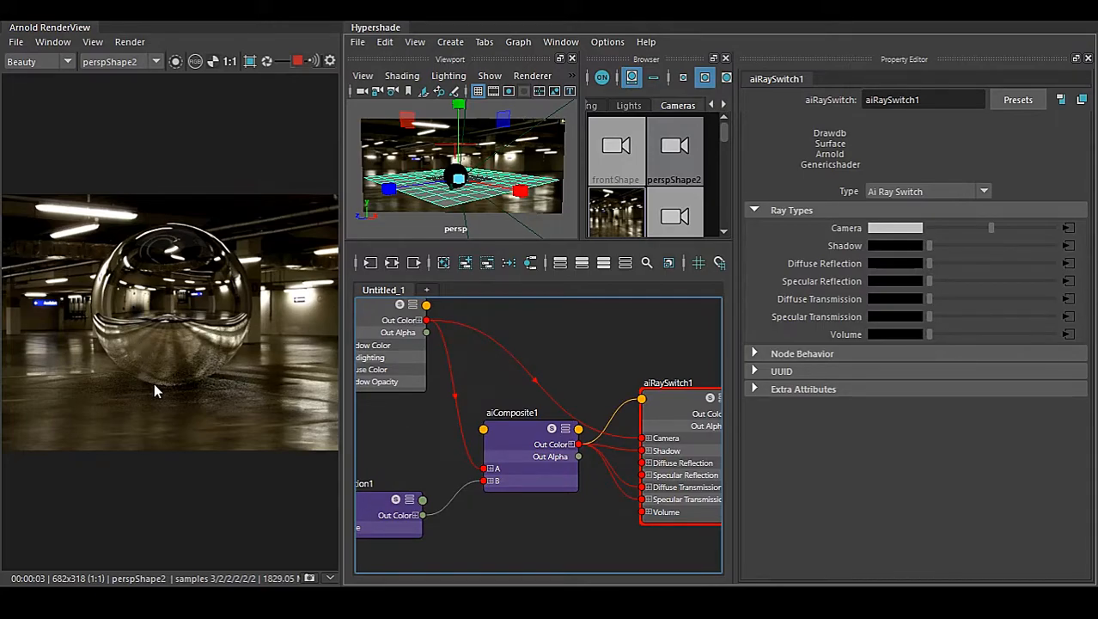
pyautogui.moveTo(38, 342)
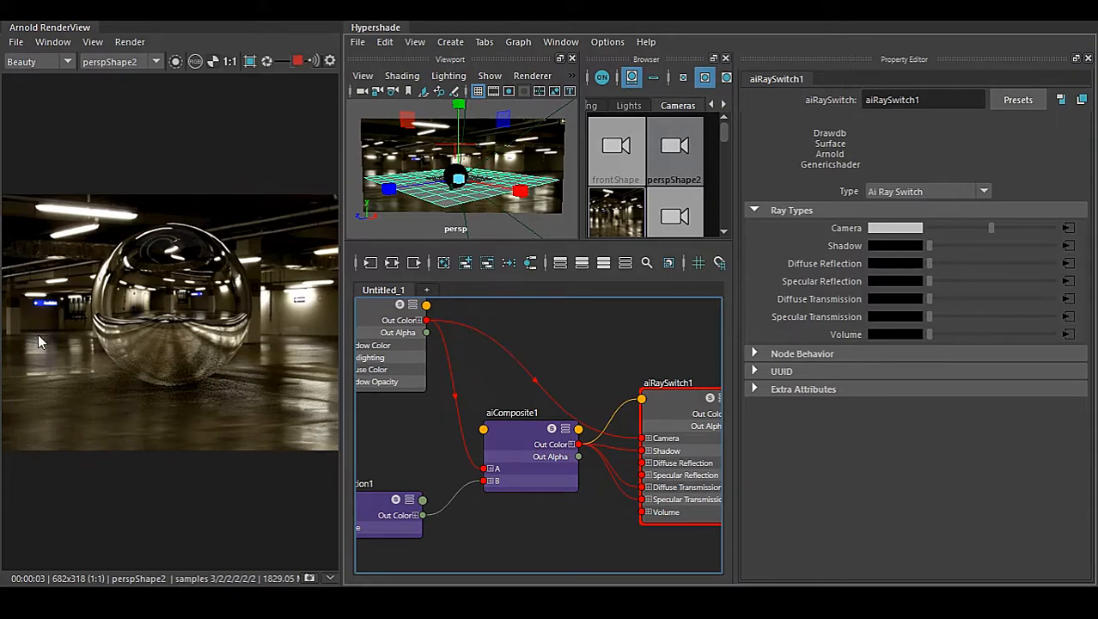
pyautogui.moveTo(272, 419)
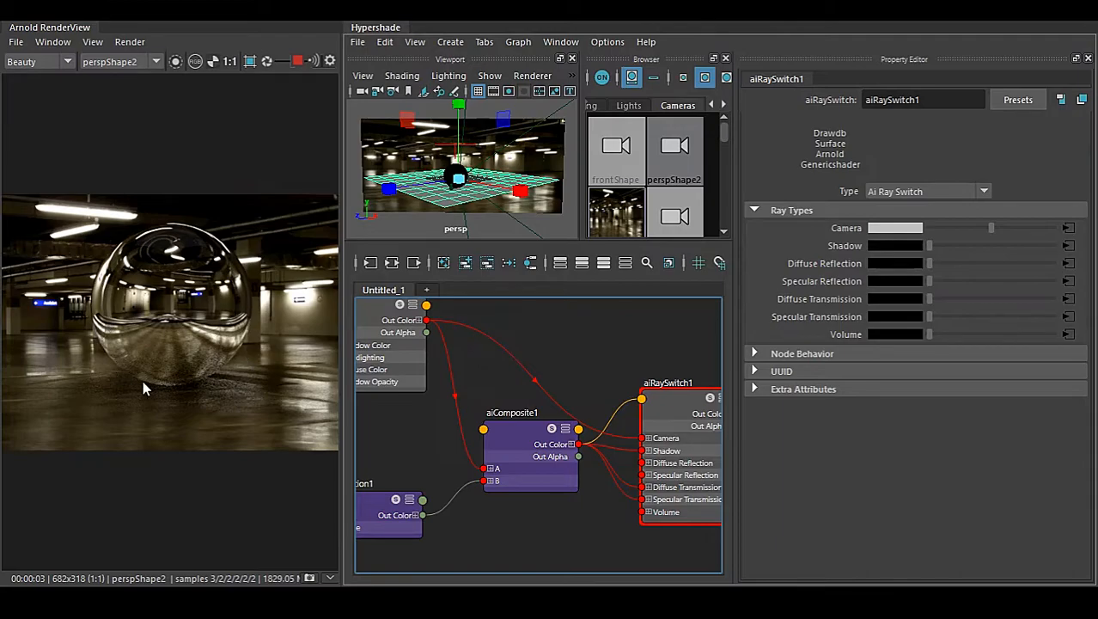
pyautogui.moveTo(114, 325)
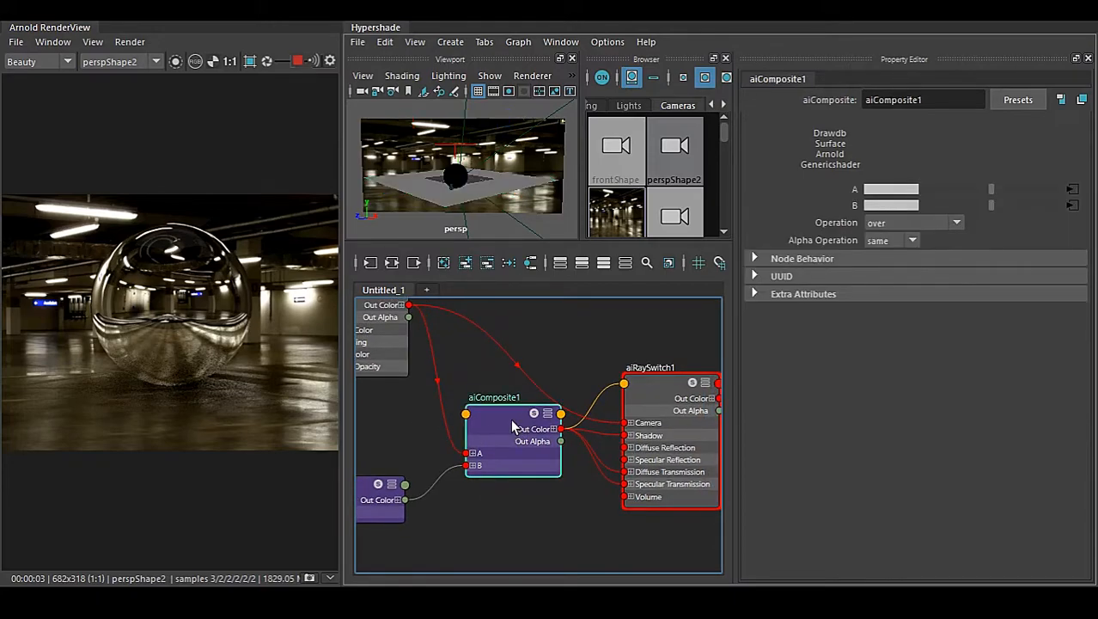
pyautogui.moveTo(851, 255)
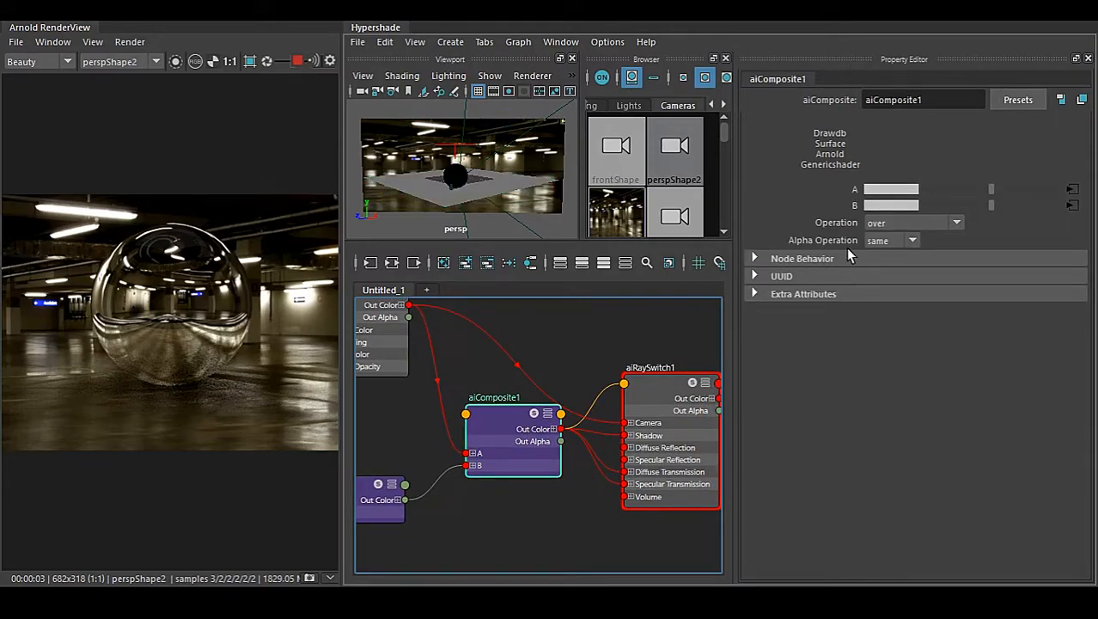
pyautogui.moveTo(914, 234)
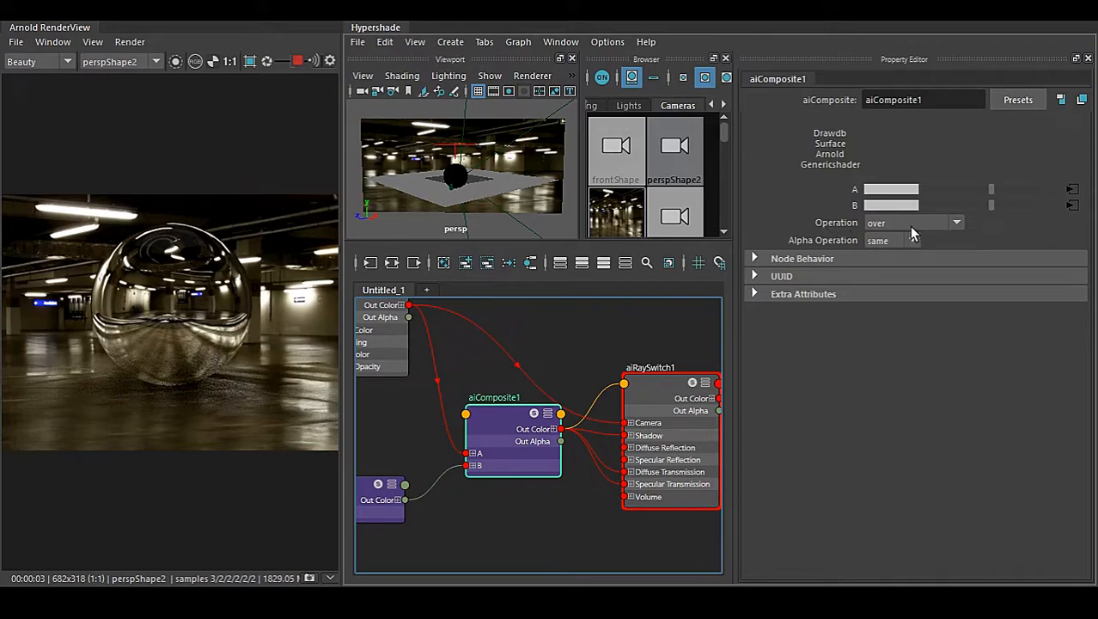
pyautogui.moveTo(902, 232)
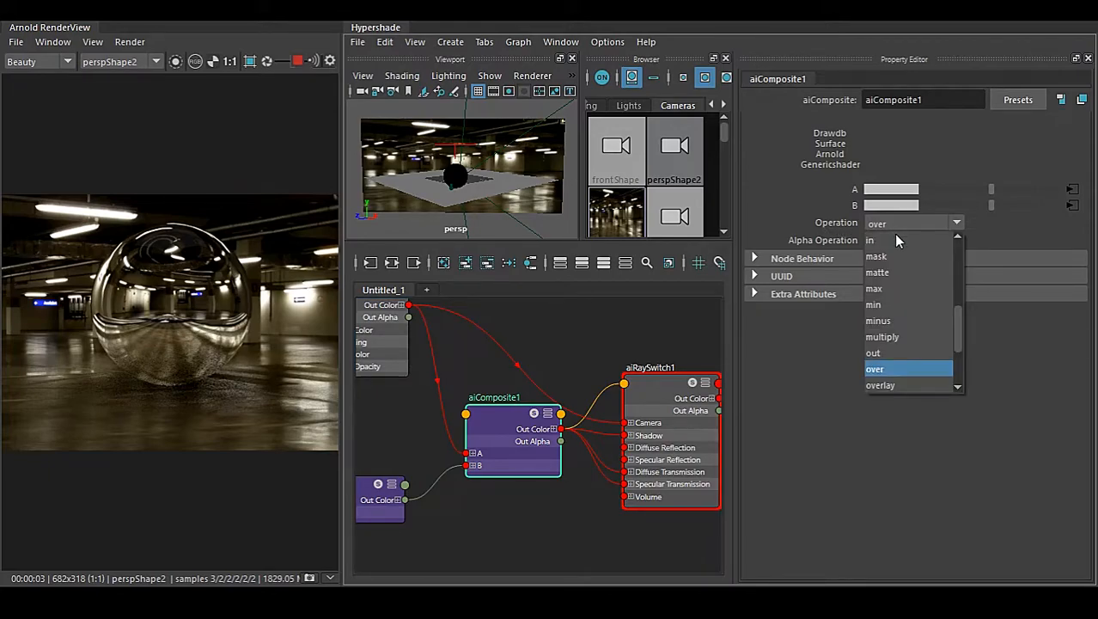
# Change aiComposite1's Operation from over to matte
pyautogui.click(877, 272)
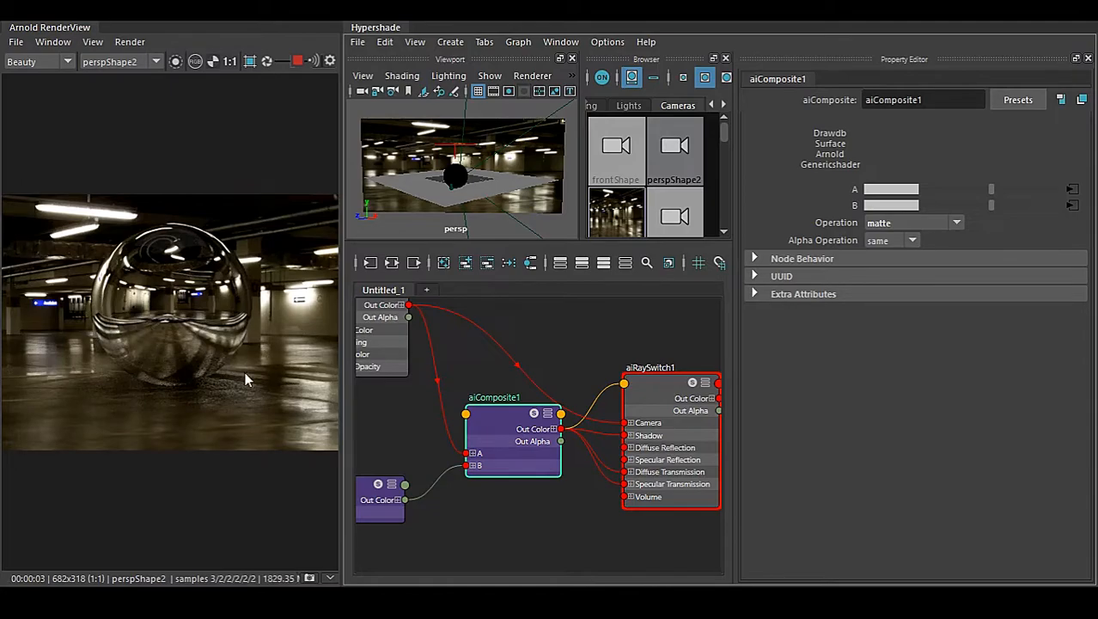
pyautogui.moveTo(234, 388)
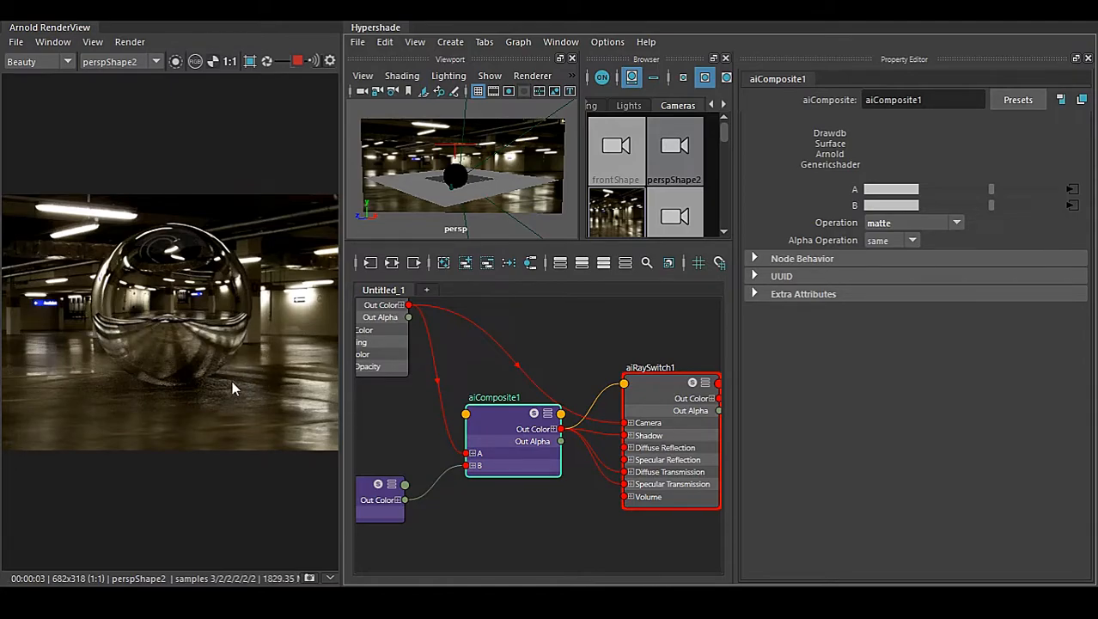
pyautogui.scroll(3)
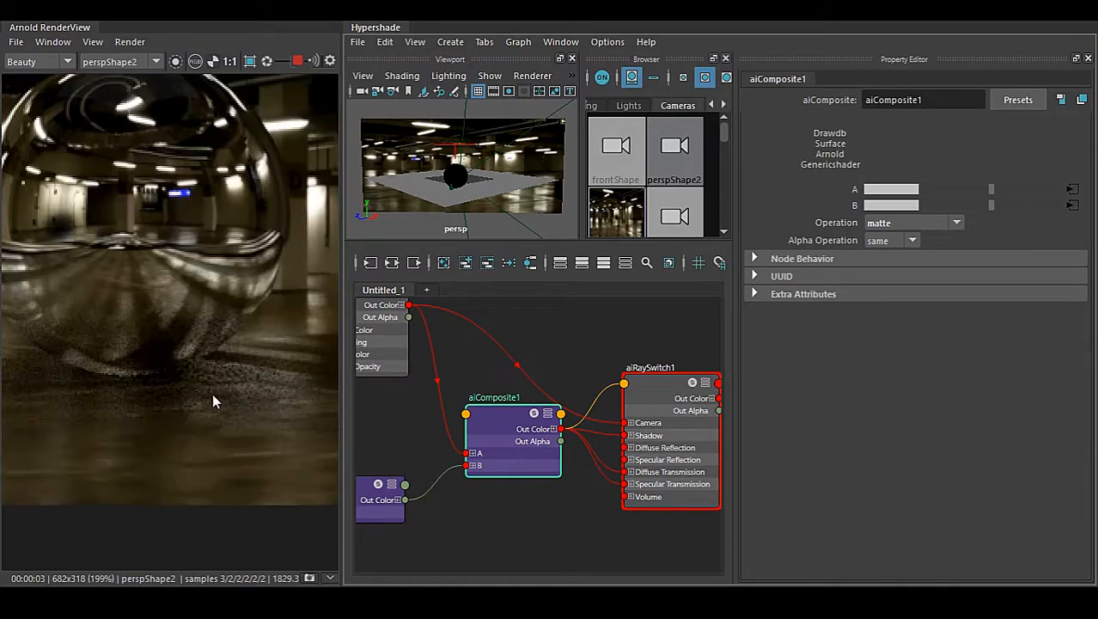
pyautogui.moveTo(220, 385)
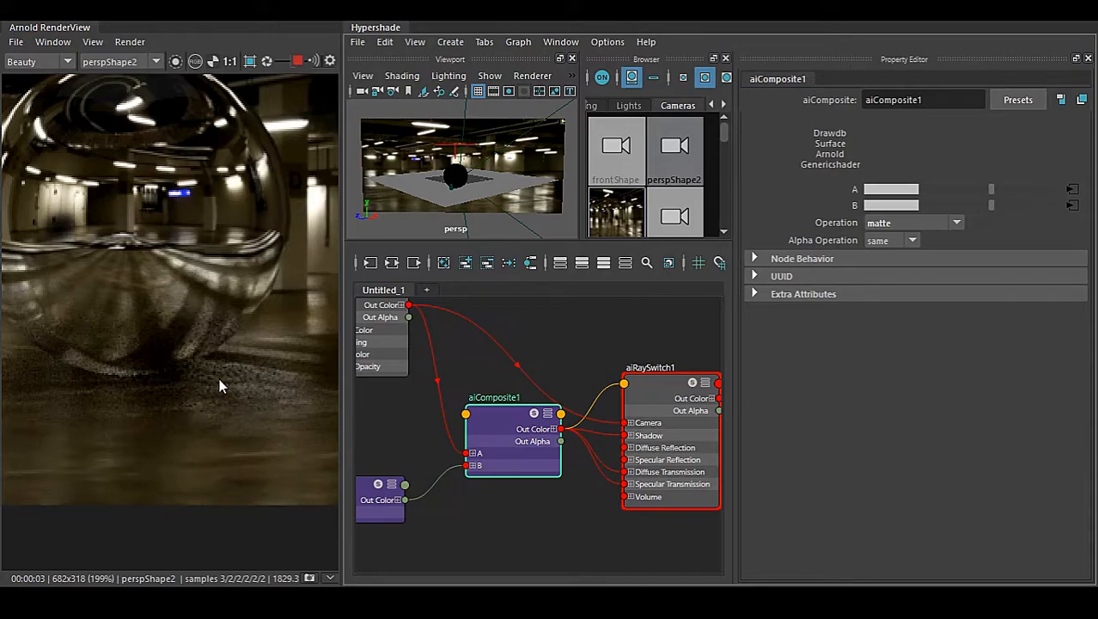
pyautogui.moveTo(168, 316)
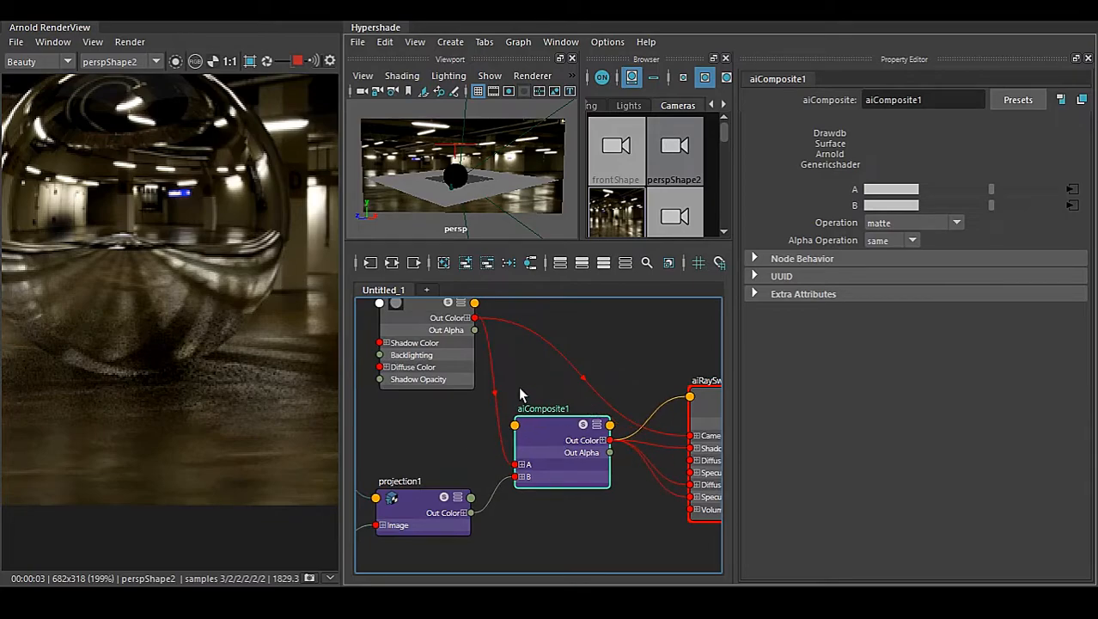
# Check aiShadowMatte1's settings, reselect aiComposite1 and let RenderView re-render the darker floor
pyautogui.click(421, 316)
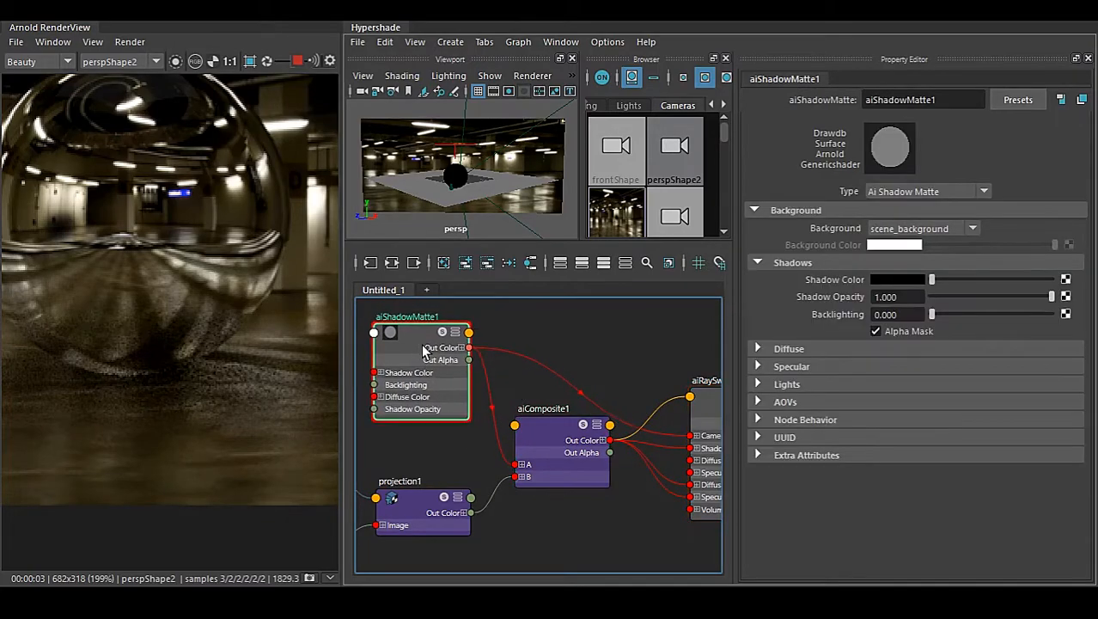
pyautogui.click(541, 450)
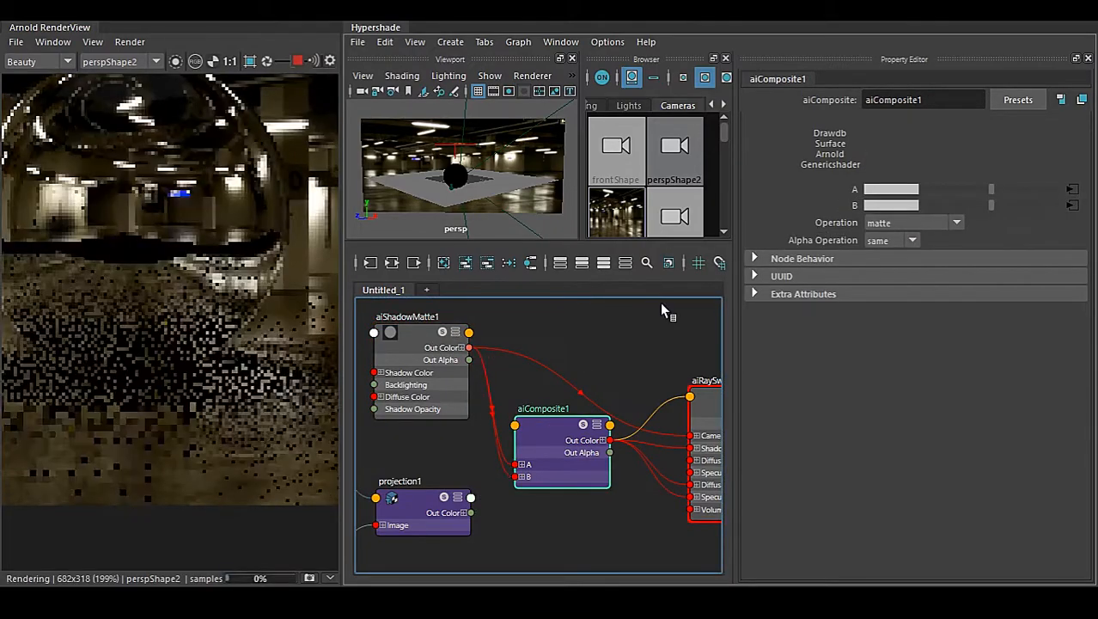
pyautogui.click(421, 512)
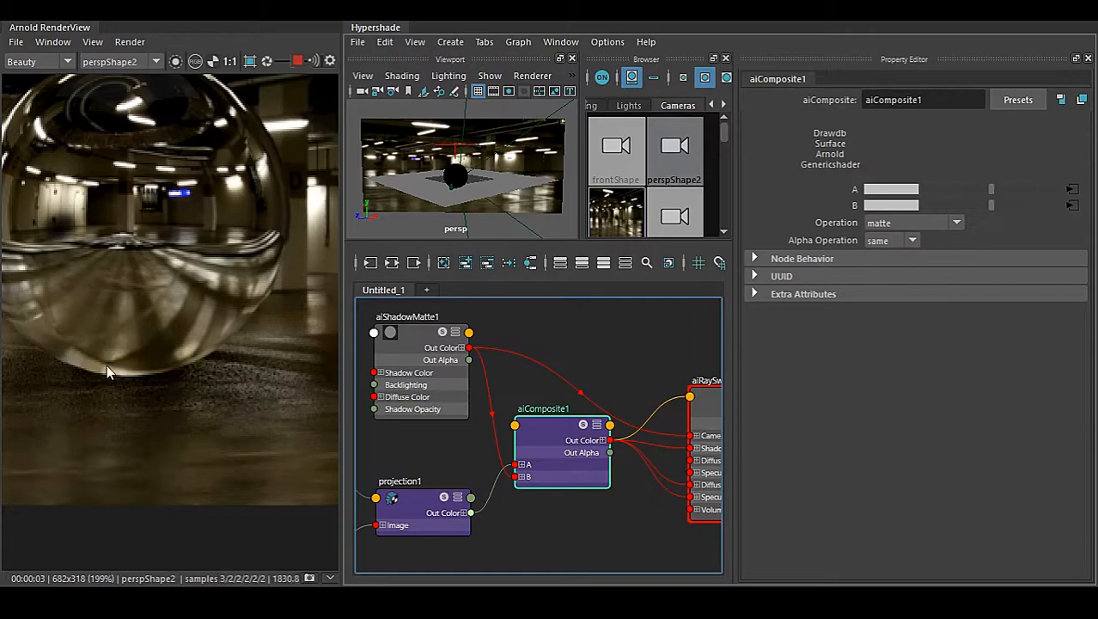
pyautogui.moveTo(241, 361)
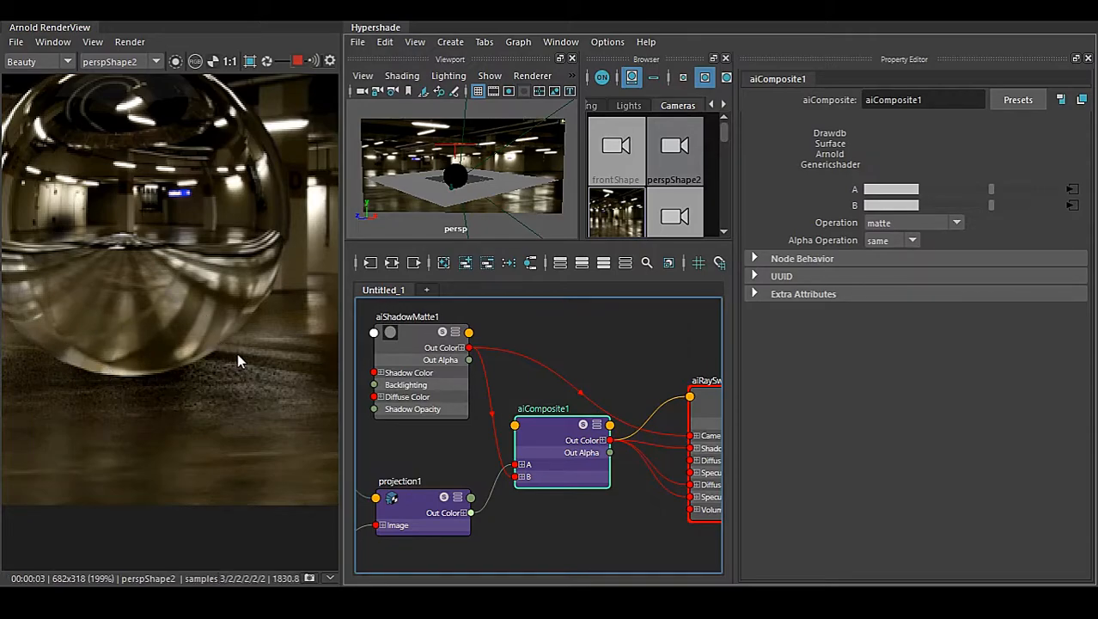